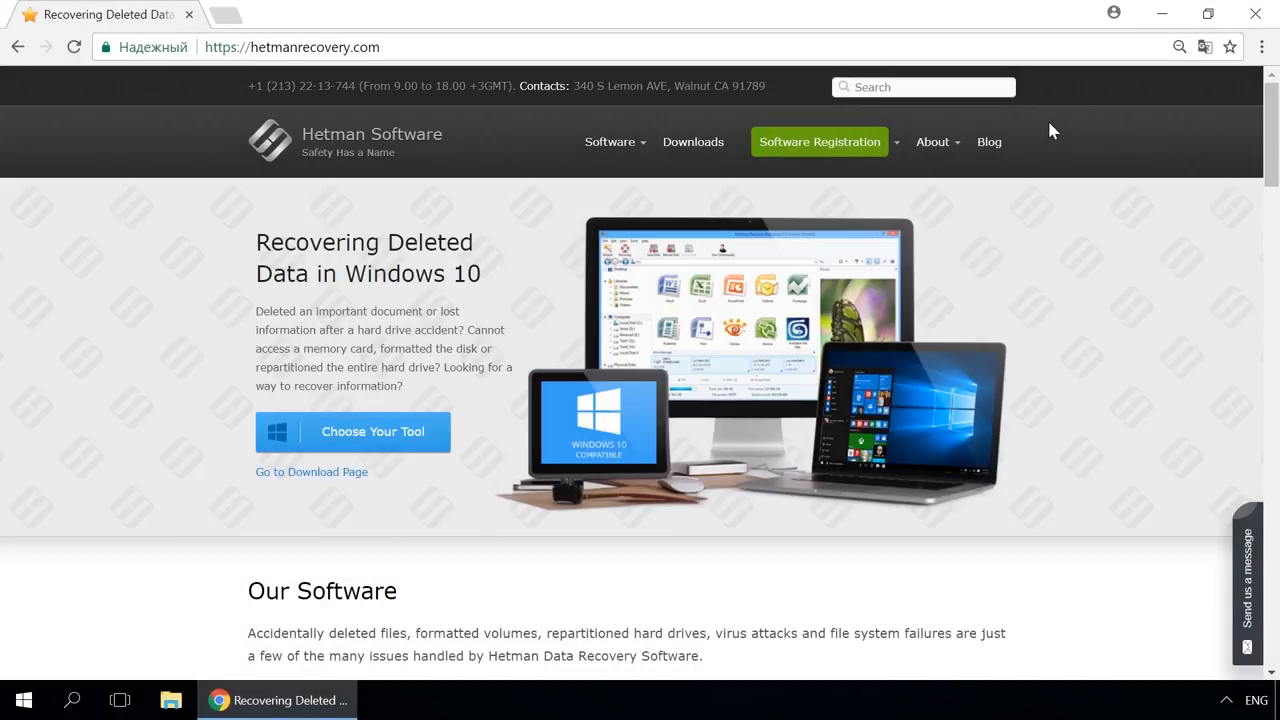
Go to the Hard Drive Recovery product page and then the news blog.
click(610, 140)
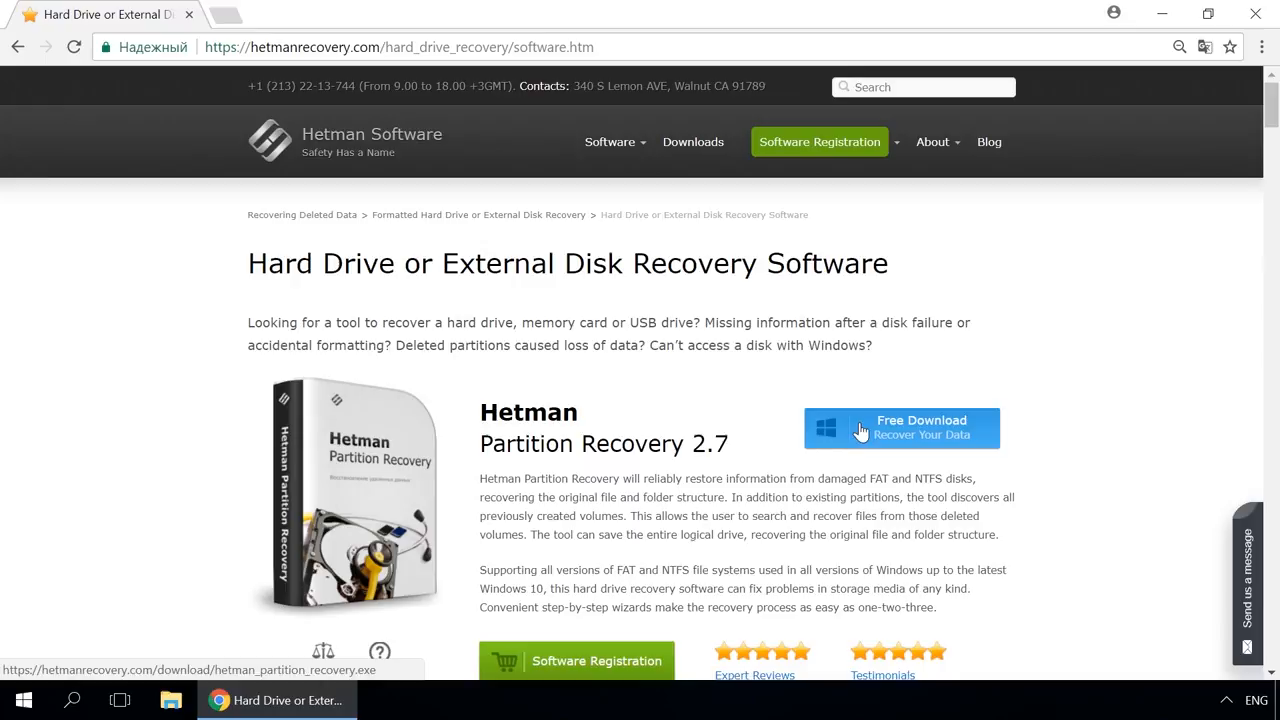
mouse_move(1058, 408)
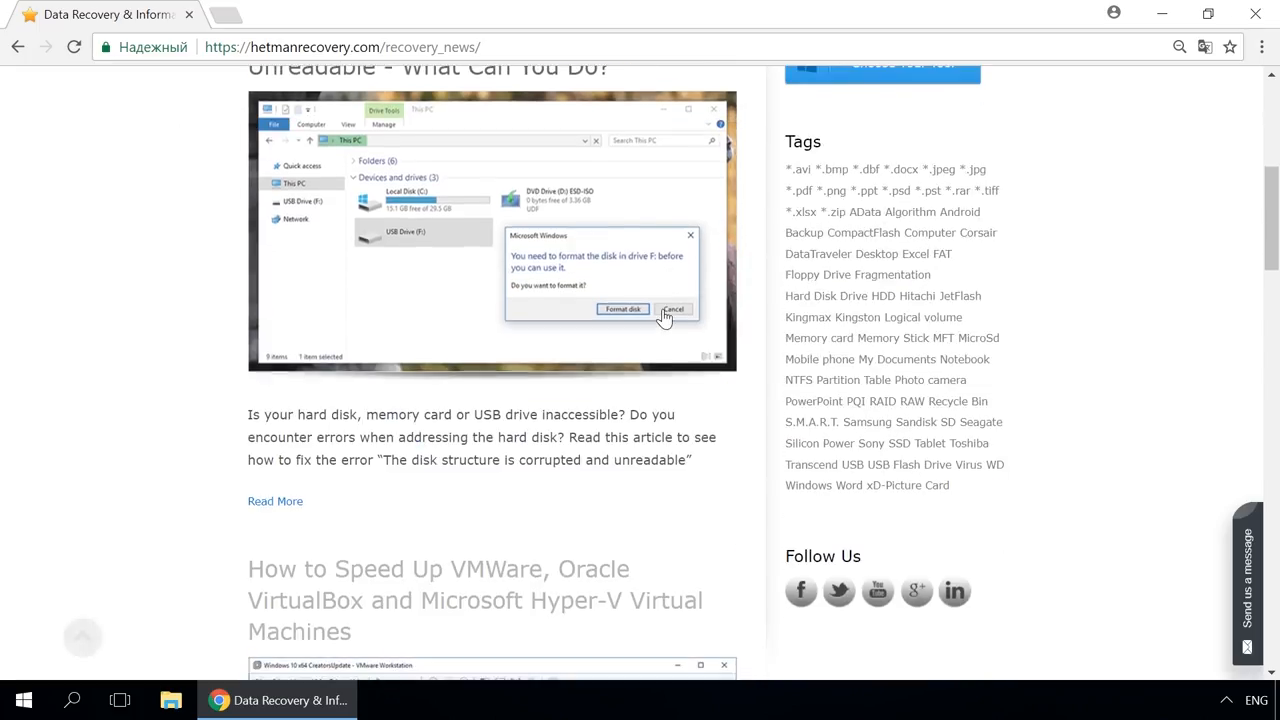
scroll(down, 3)
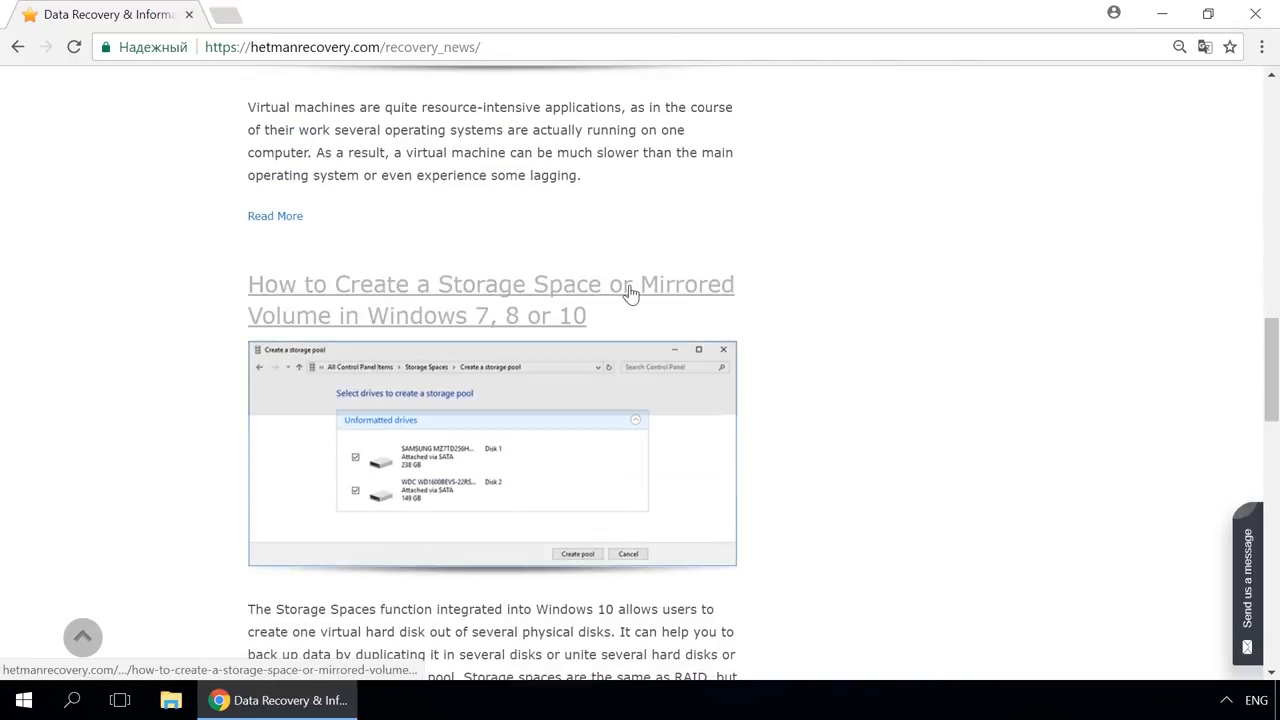
click(490, 300)
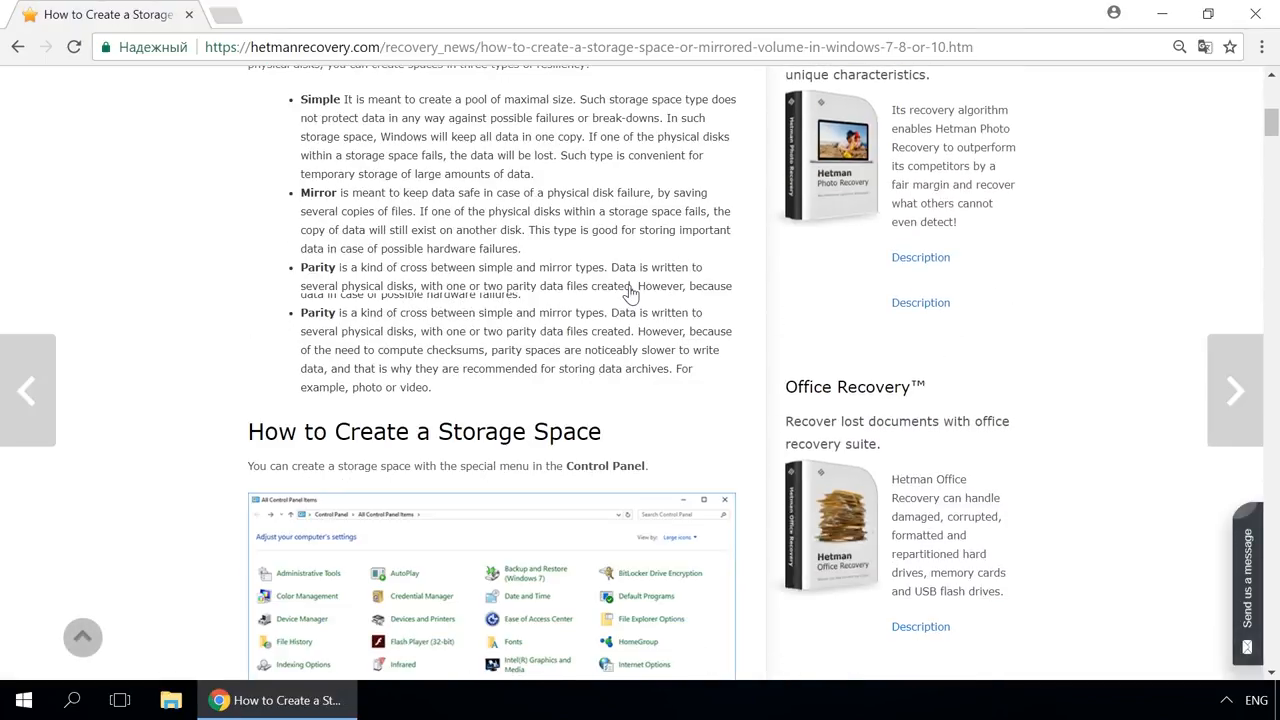
Open the 'How to Create a Storage Space' article for Windows 7, 8 or 10.
scroll(down, 3)
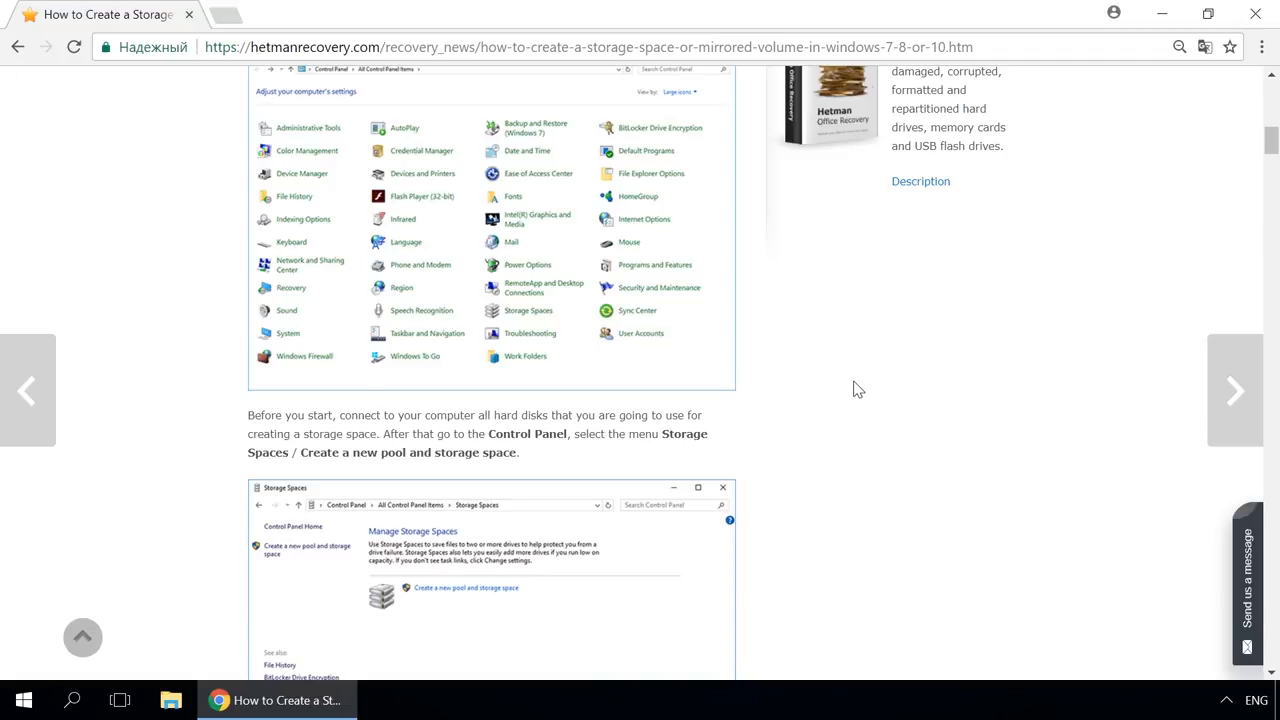
click(1248, 580)
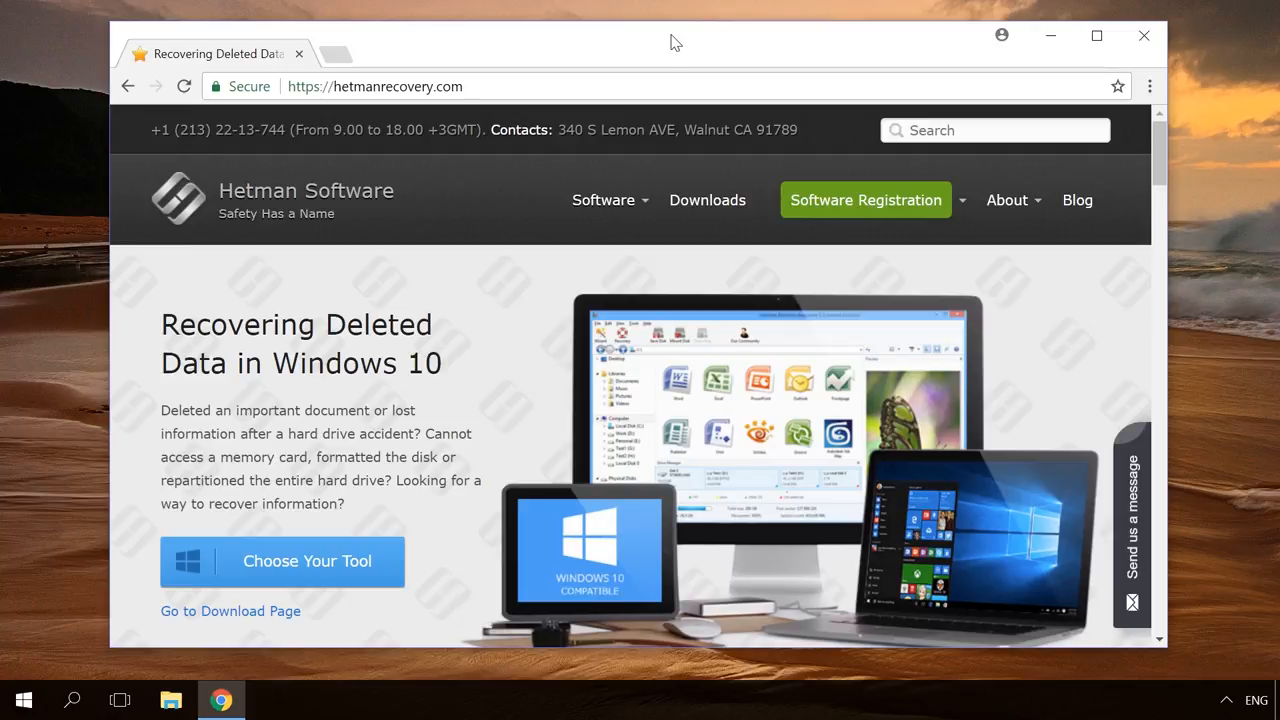
mouse_move(996, 108)
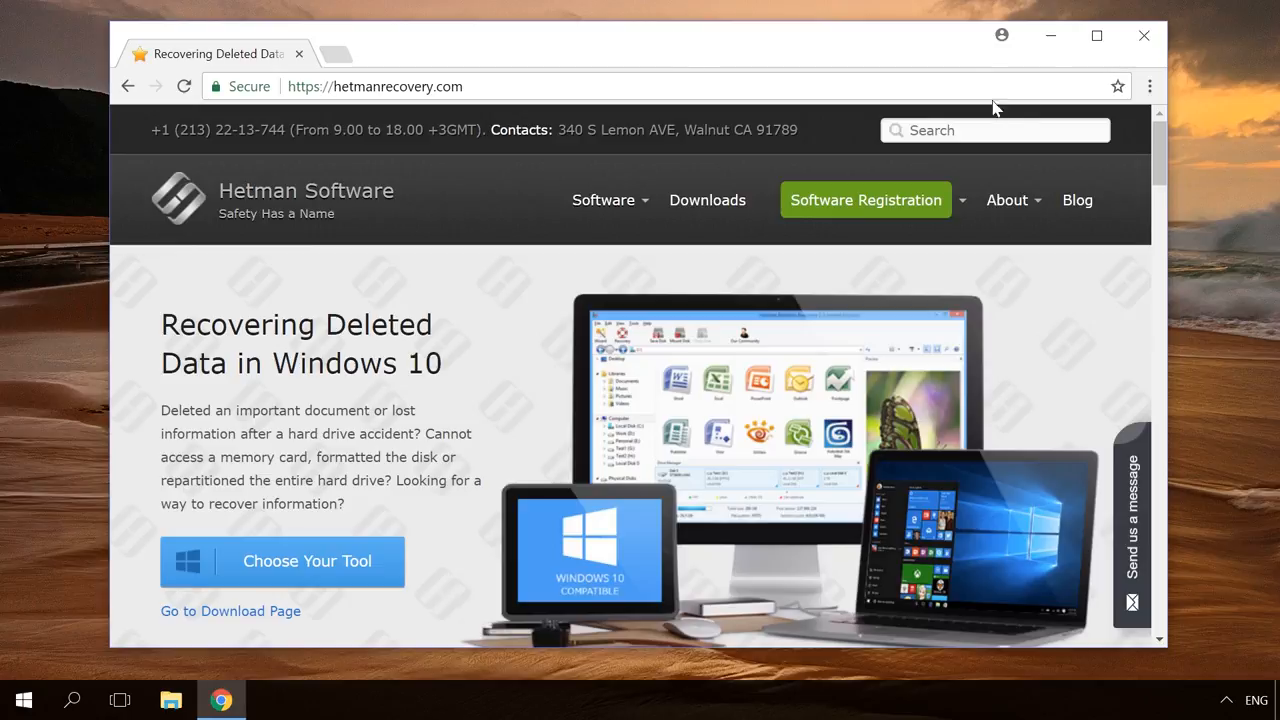
click(1148, 86)
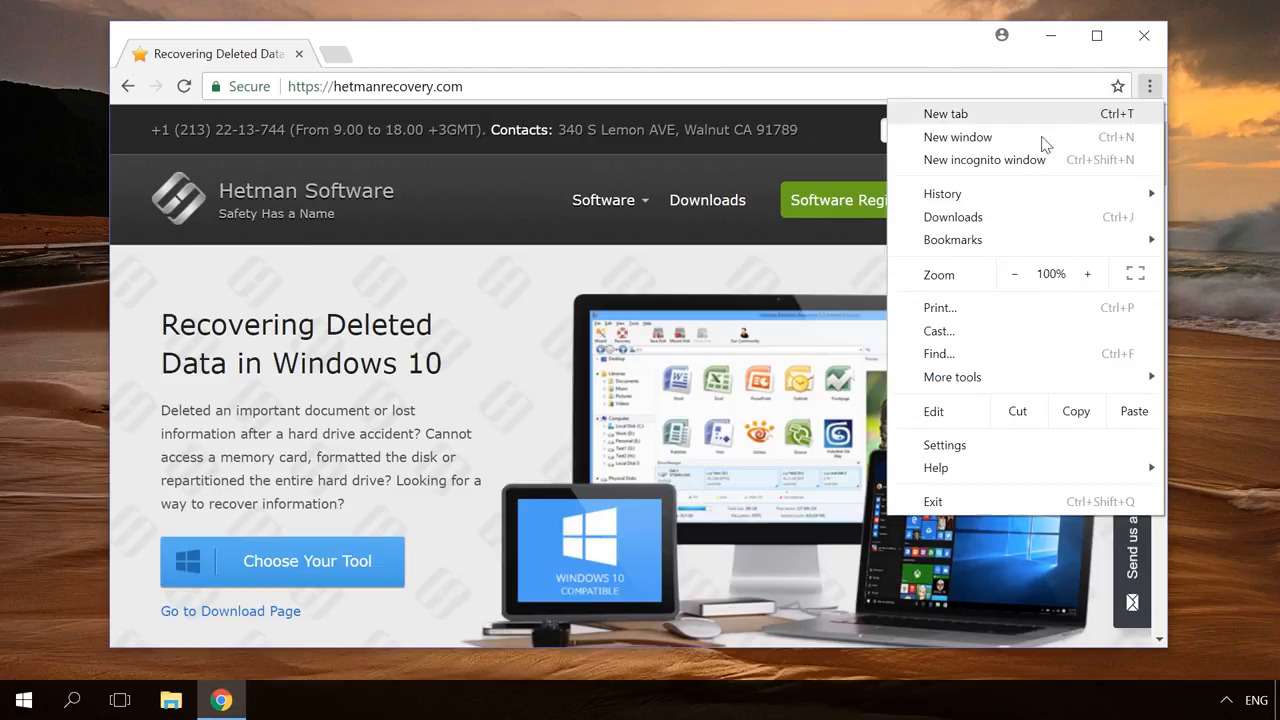
mouse_move(942, 192)
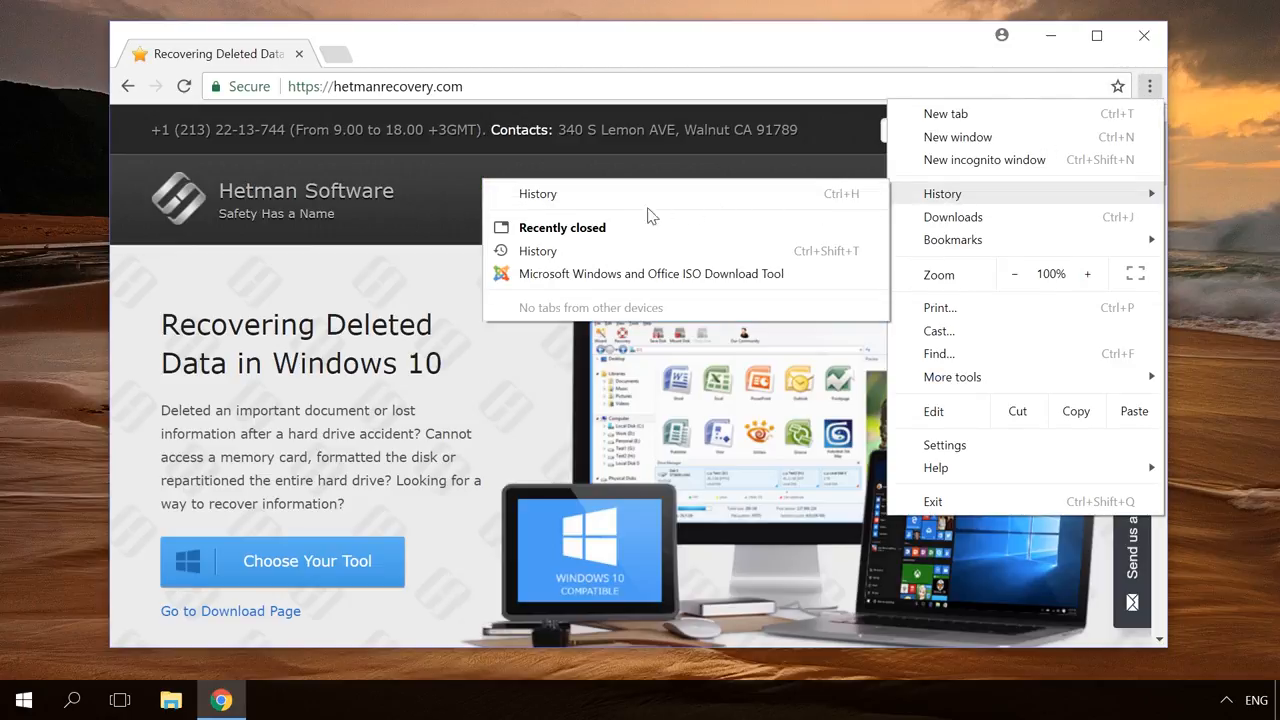
click(536, 252)
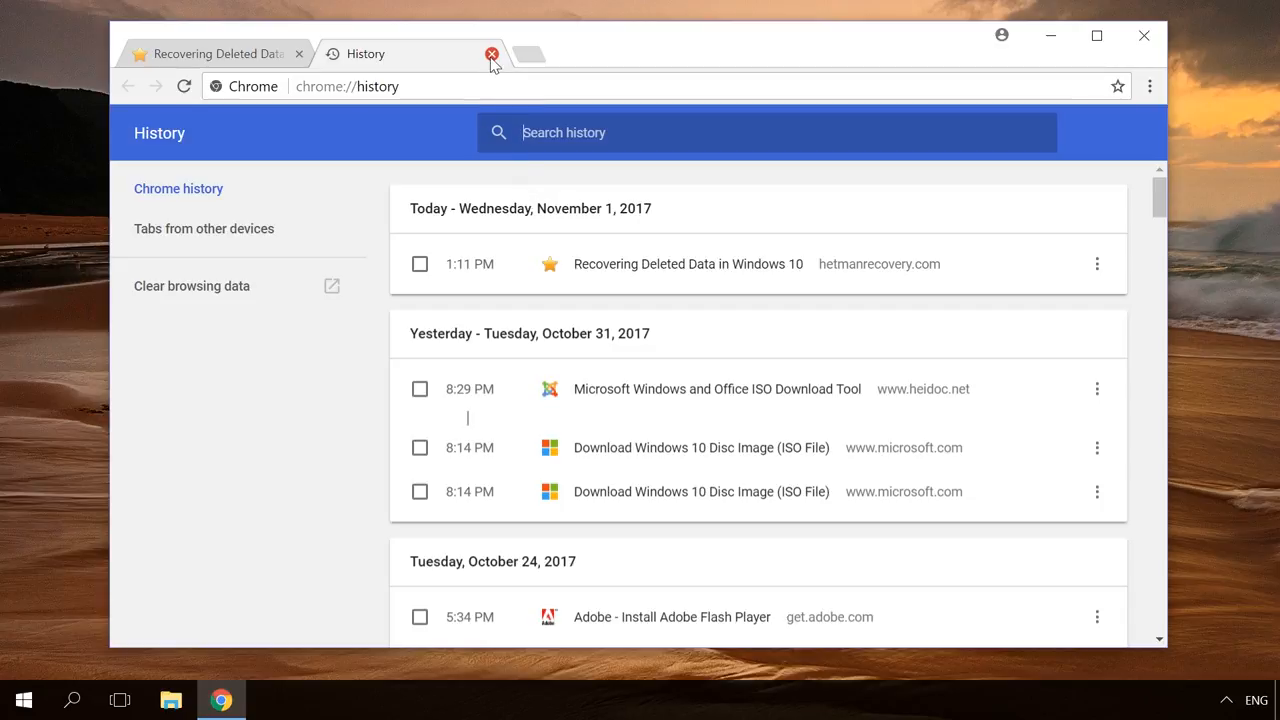
click(492, 54)
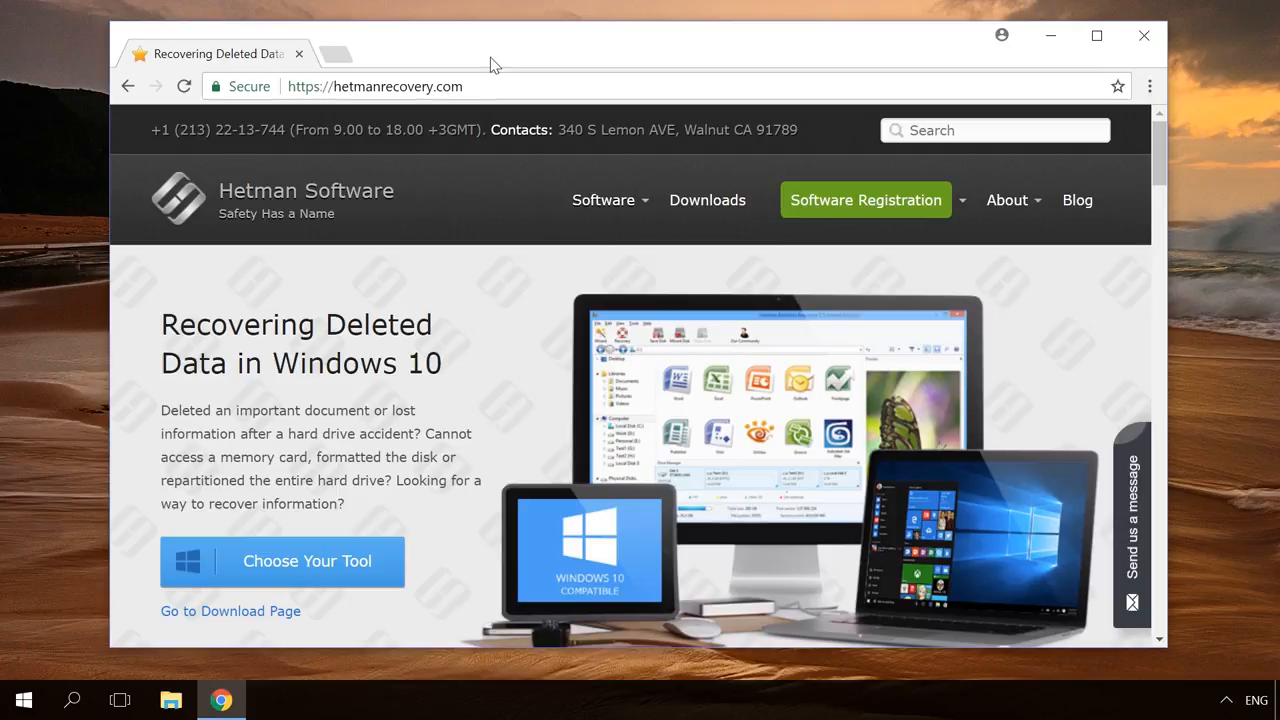
mouse_move(1108, 96)
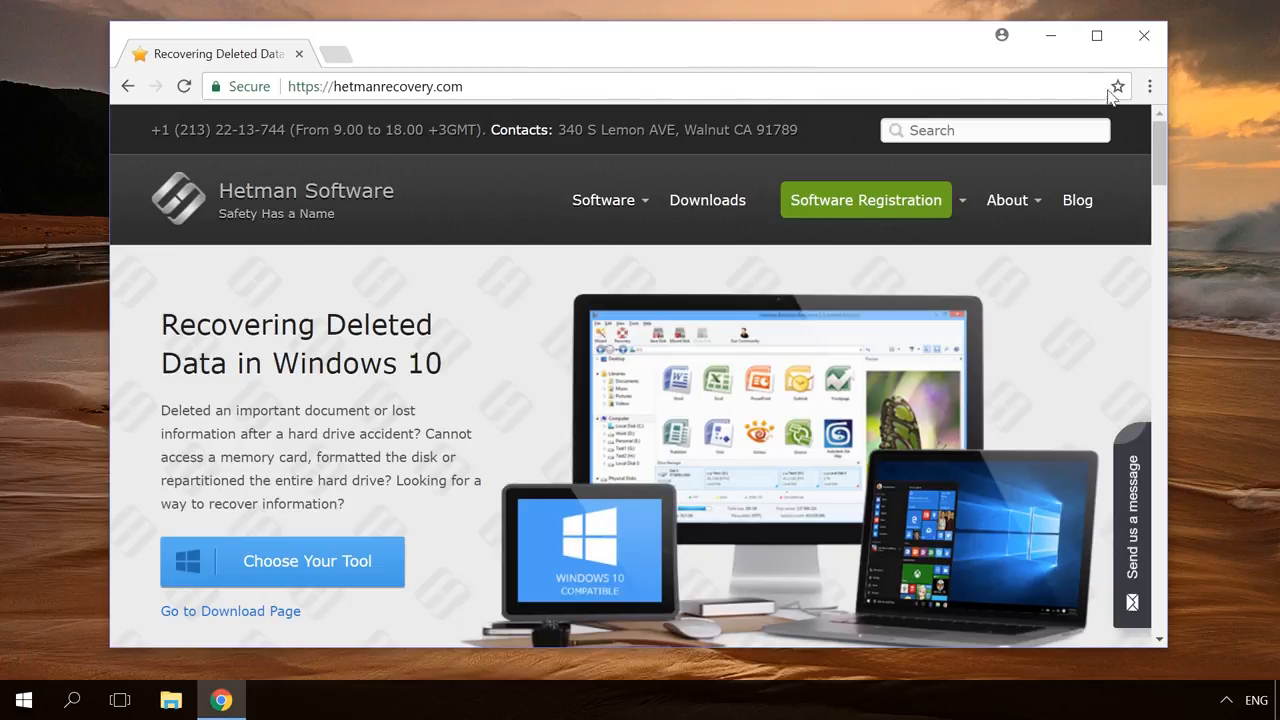
click(1148, 86)
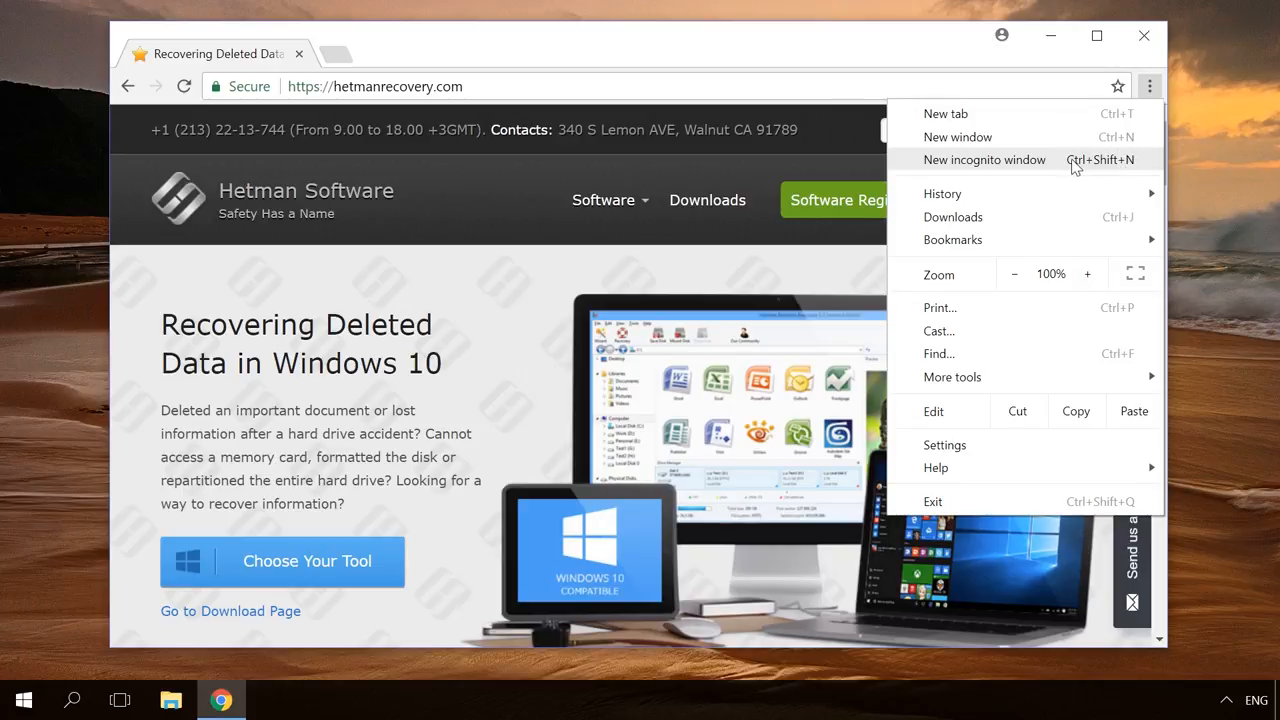
mouse_move(1062, 168)
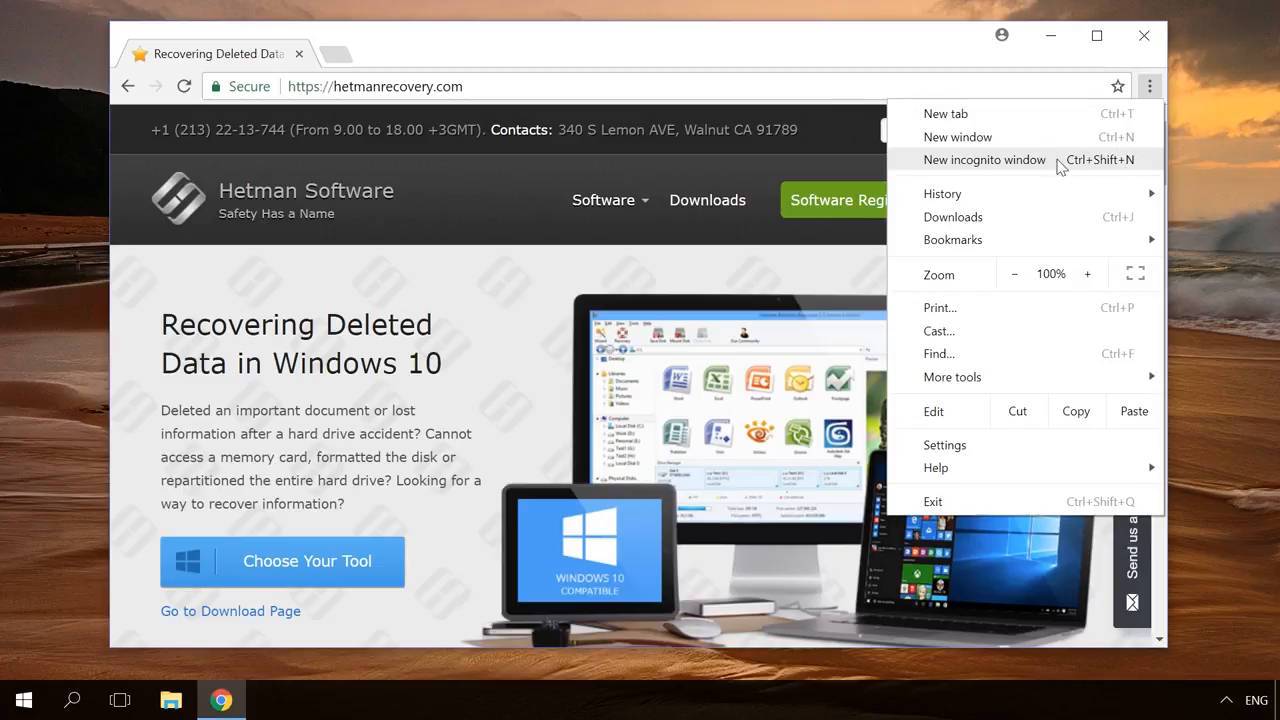
mouse_move(1030, 162)
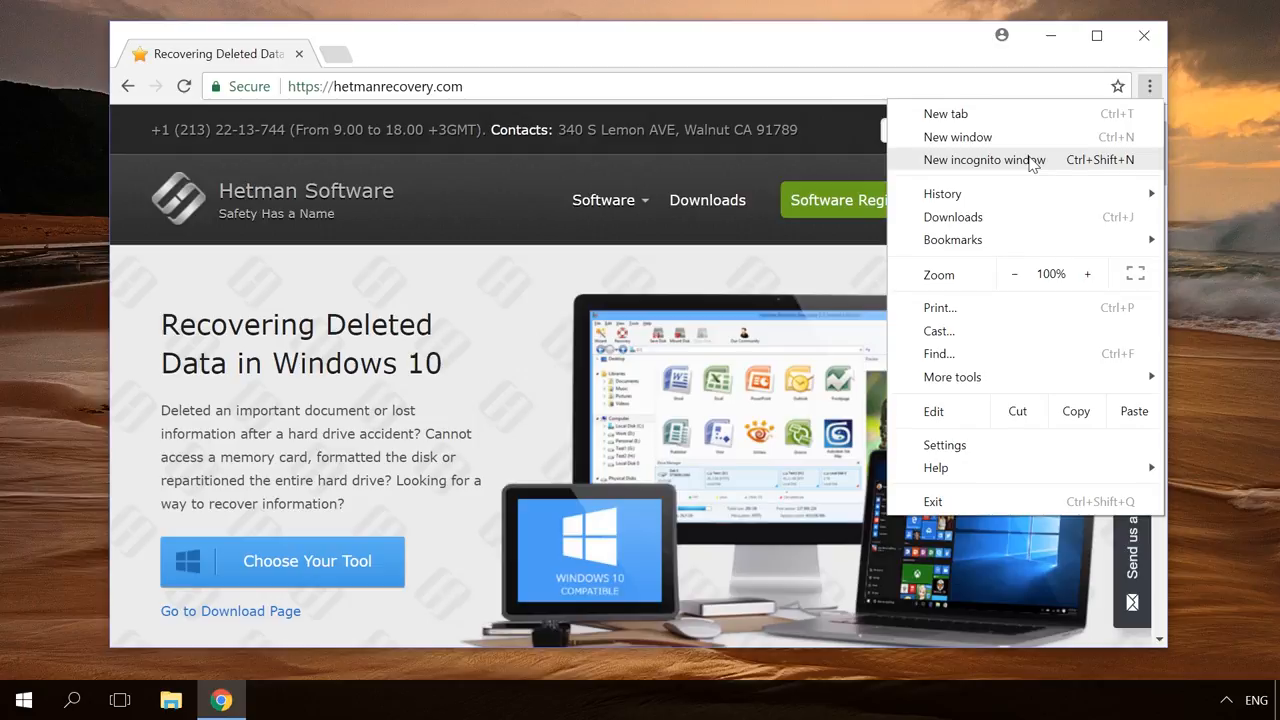
mouse_move(672, 52)
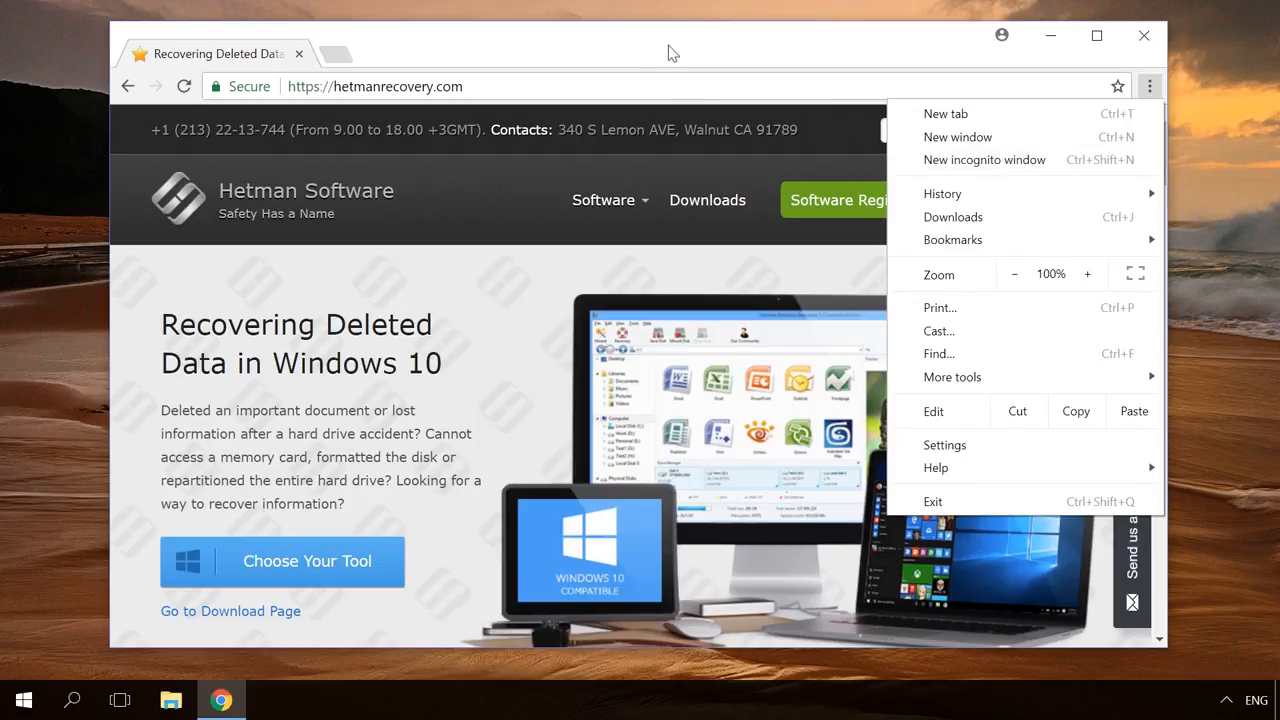
click(1148, 86)
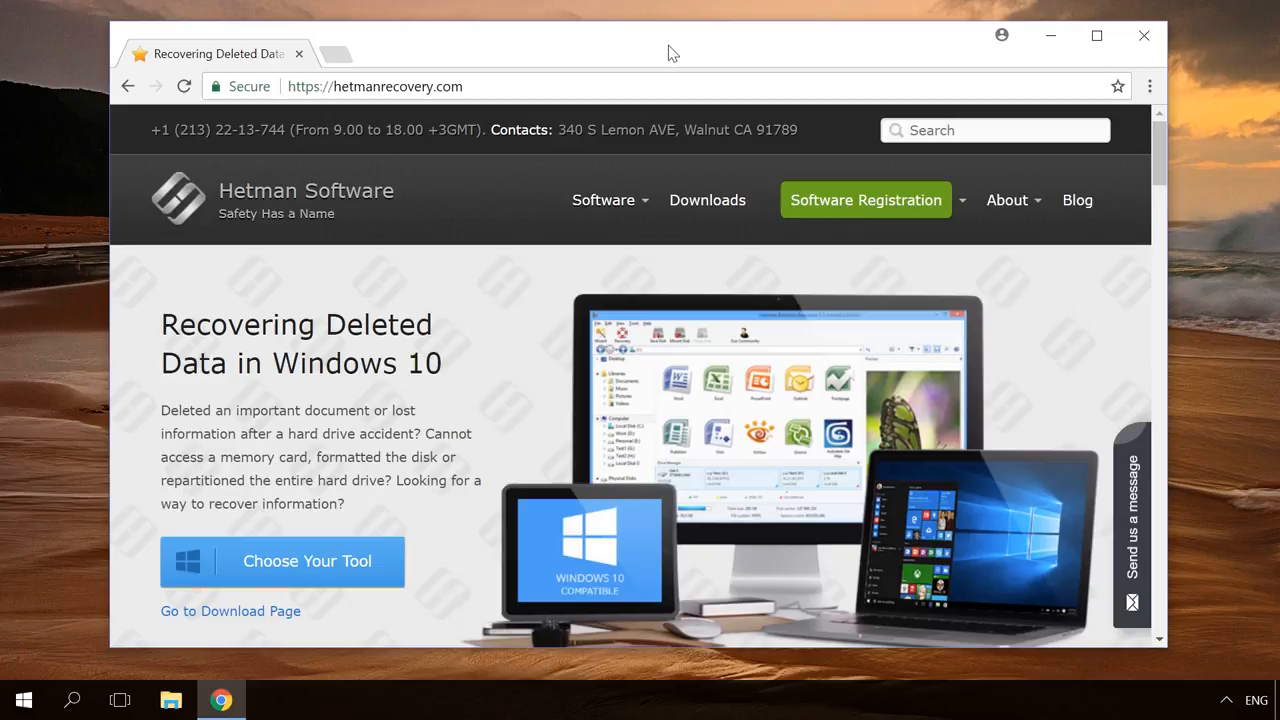
Open the Partition Recovery 2.7 link in an incognito window and scroll to its video tutorial.
scroll(down, 3)
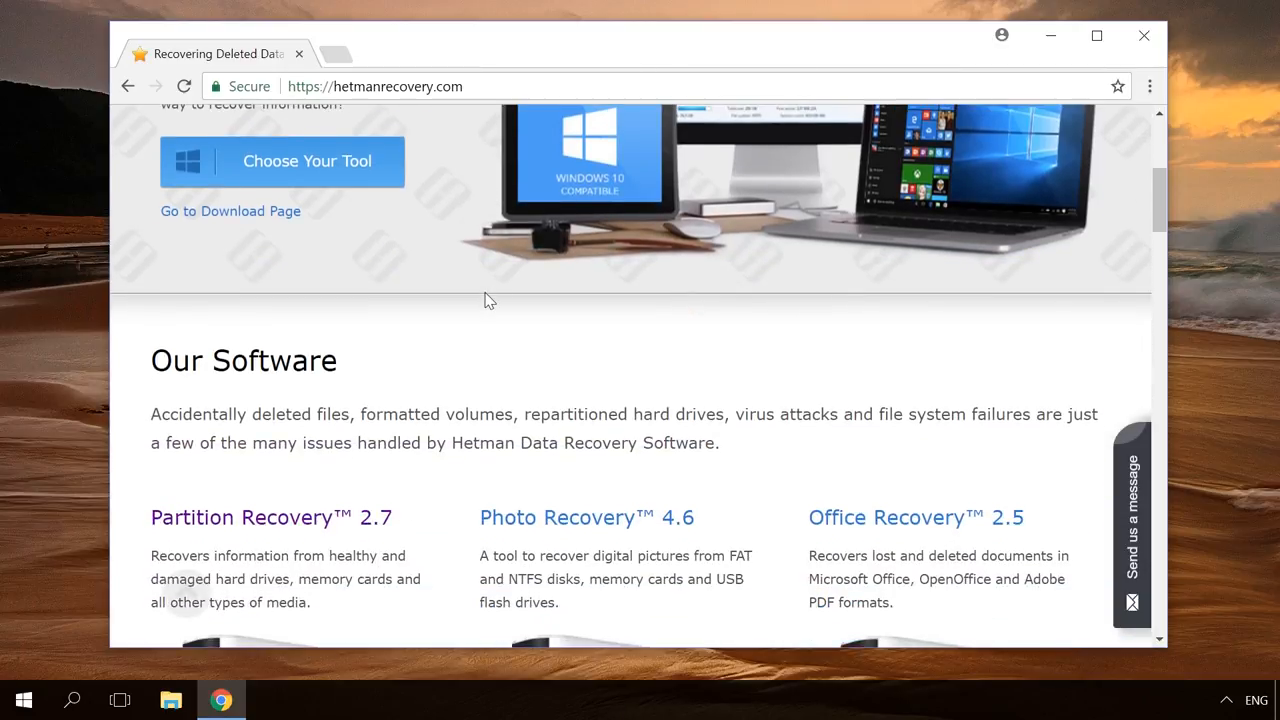
scroll(down, 3)
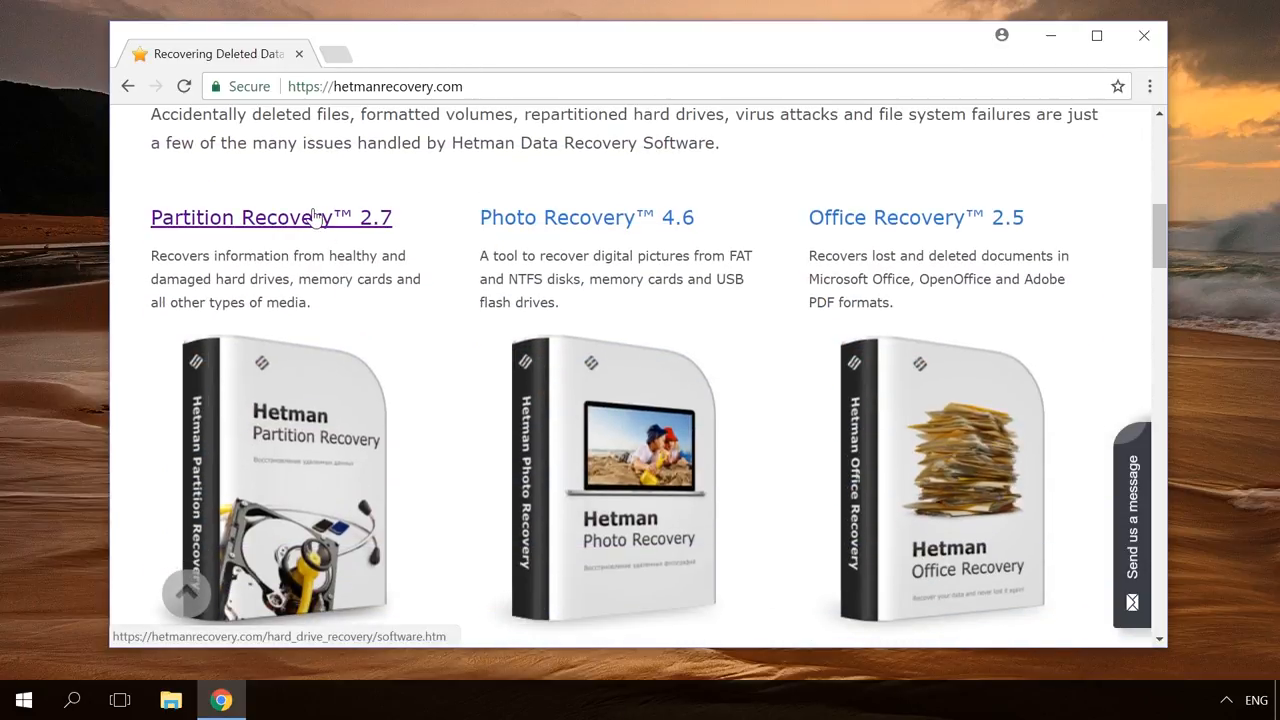
right_click(270, 216)
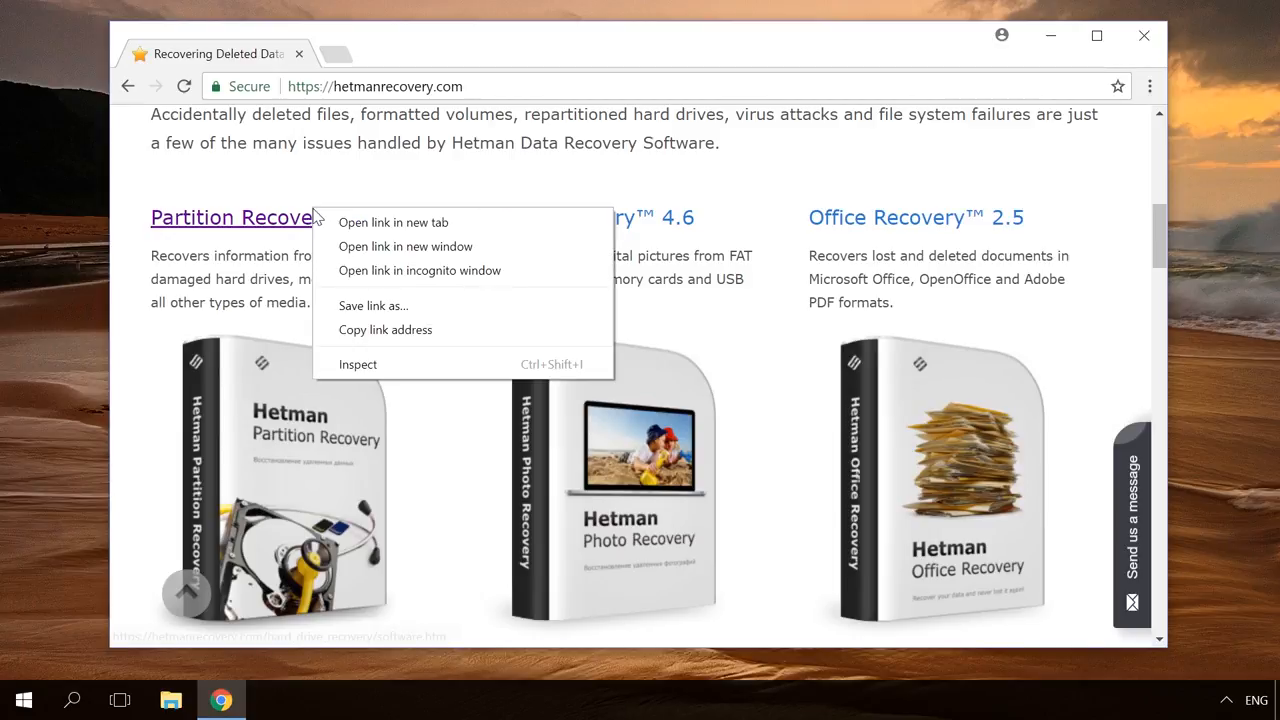
mouse_move(418, 284)
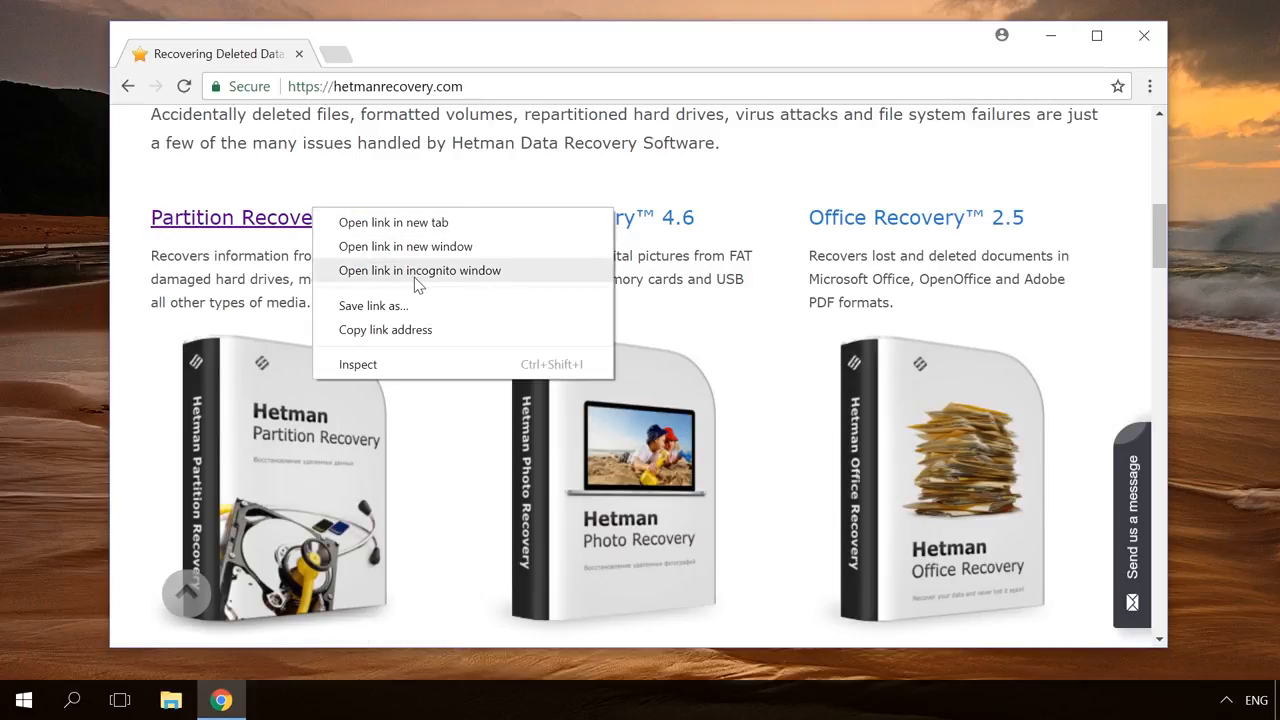
click(420, 270)
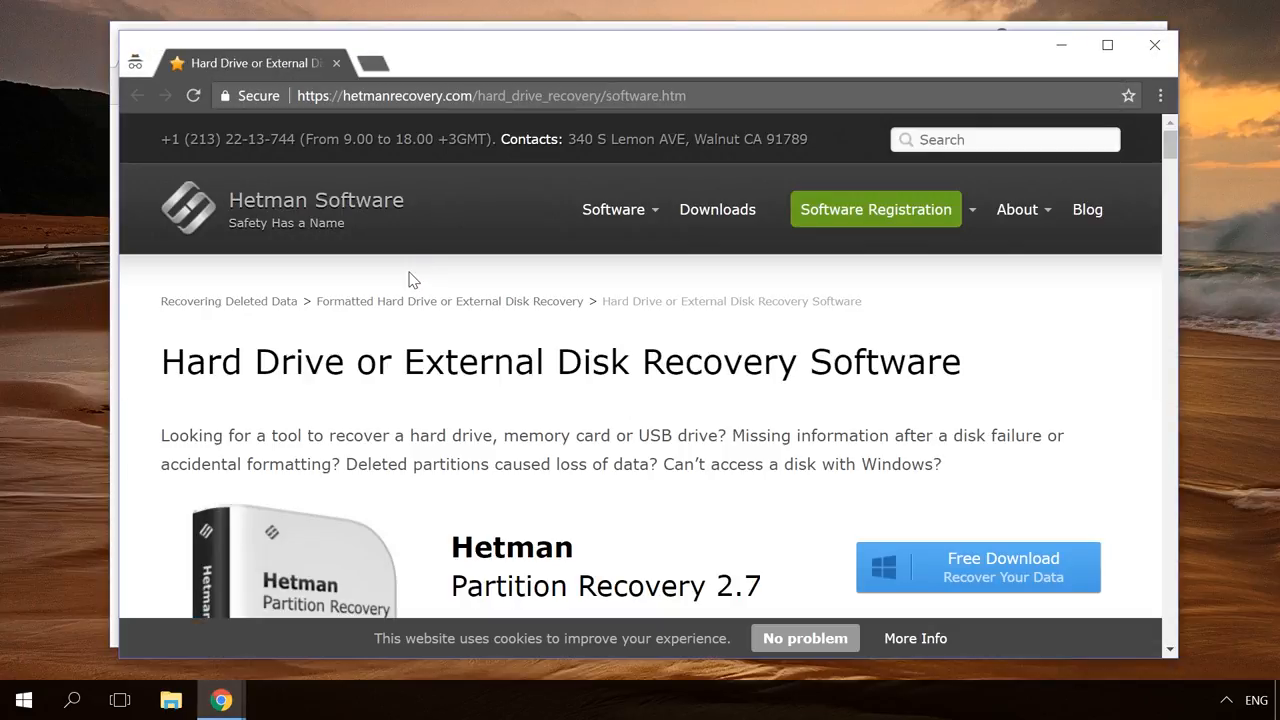
scroll(down, 3)
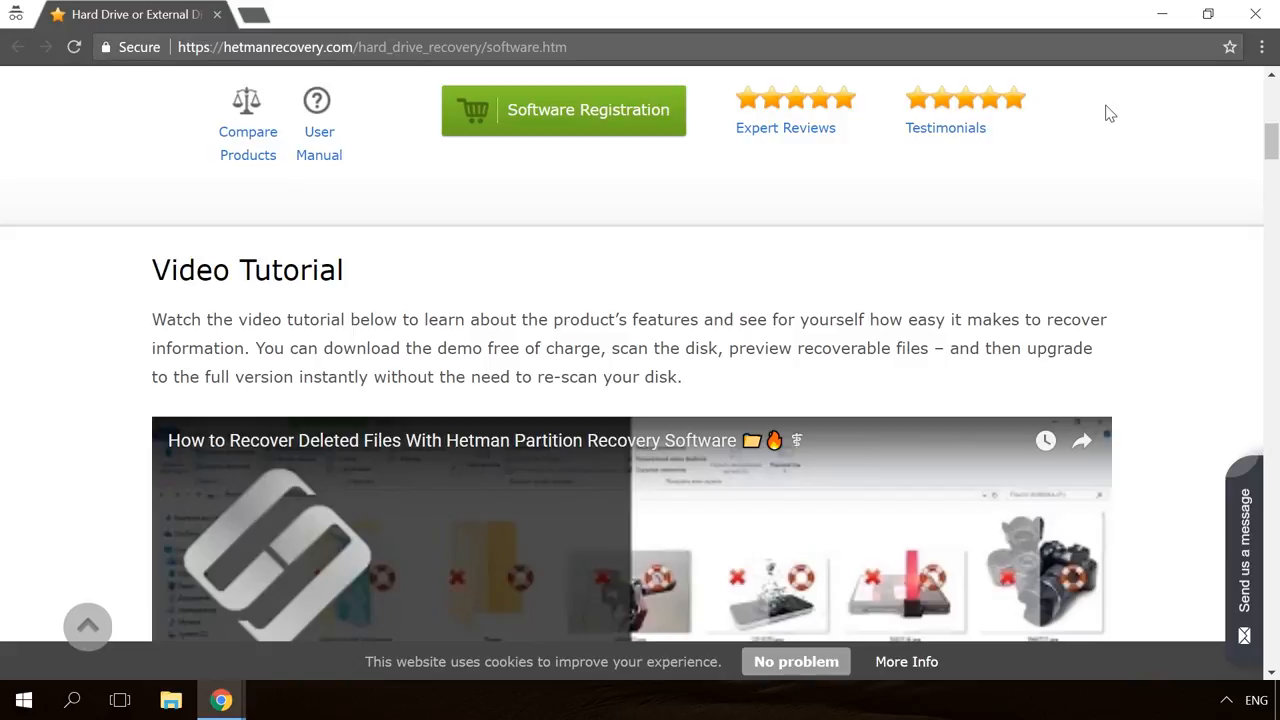
mouse_move(16, 16)
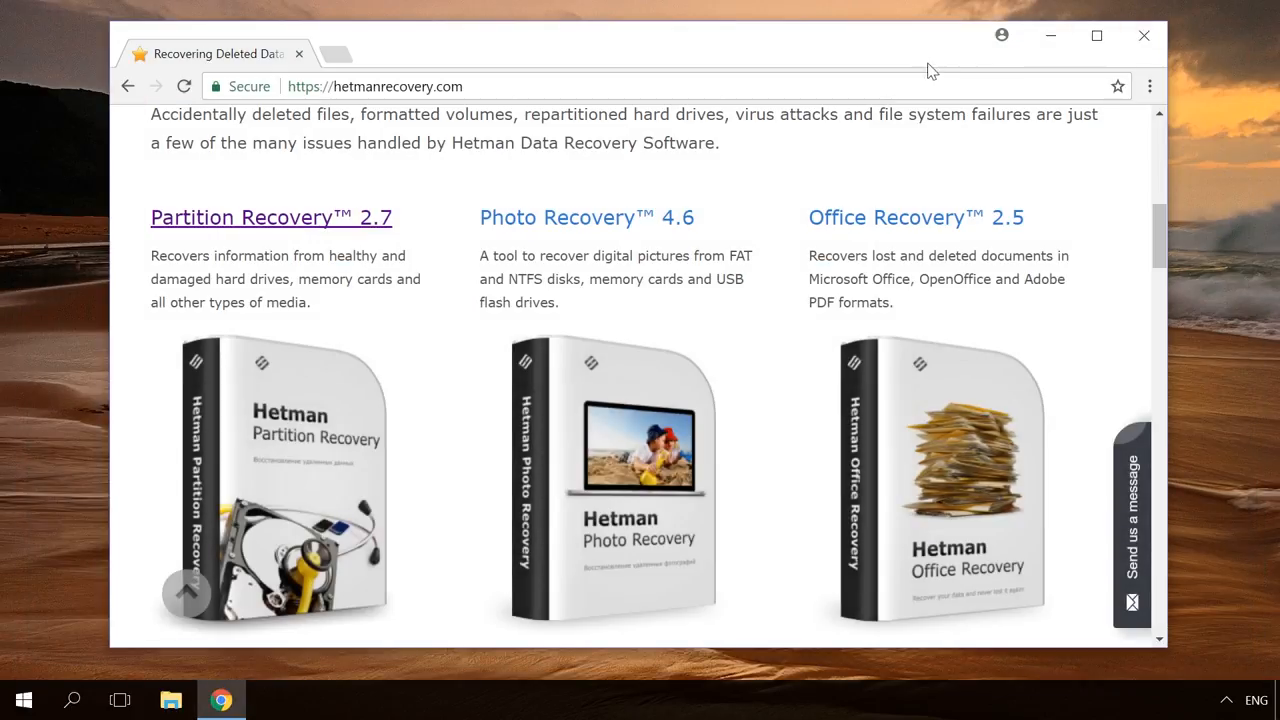
Show Chrome's three-dot menu with the New incognito window choice.
click(1148, 86)
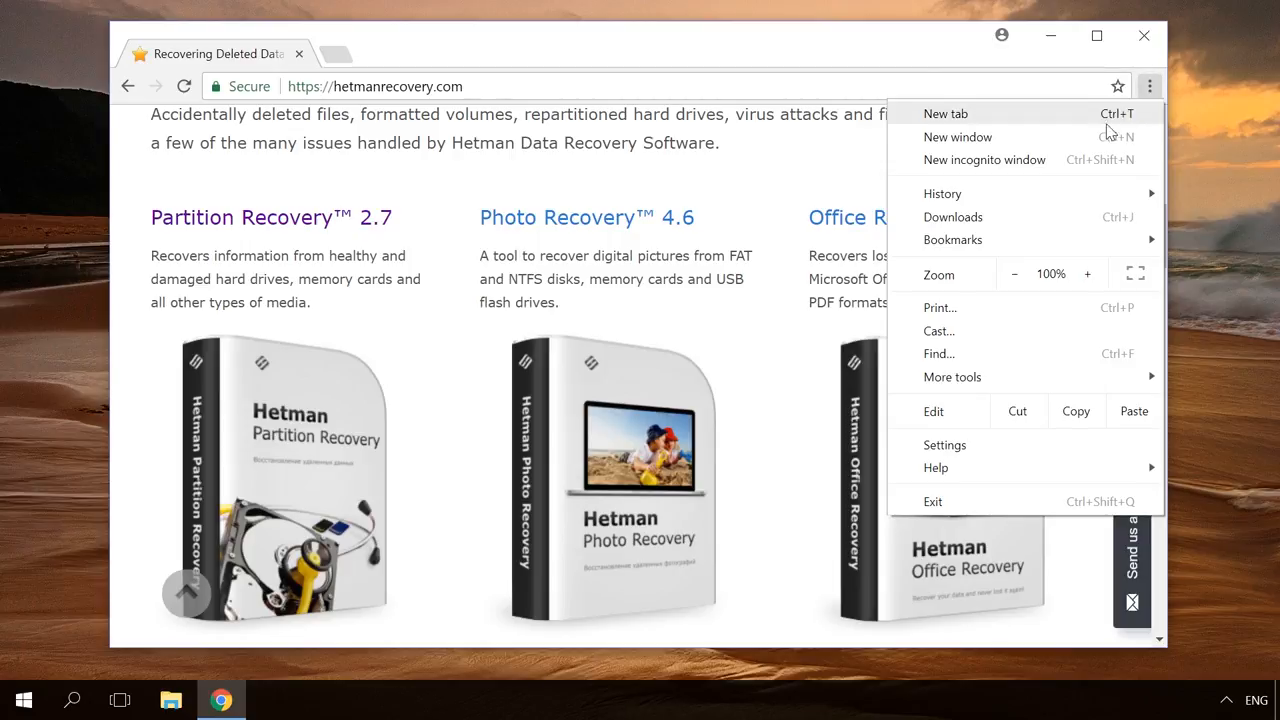
click(942, 192)
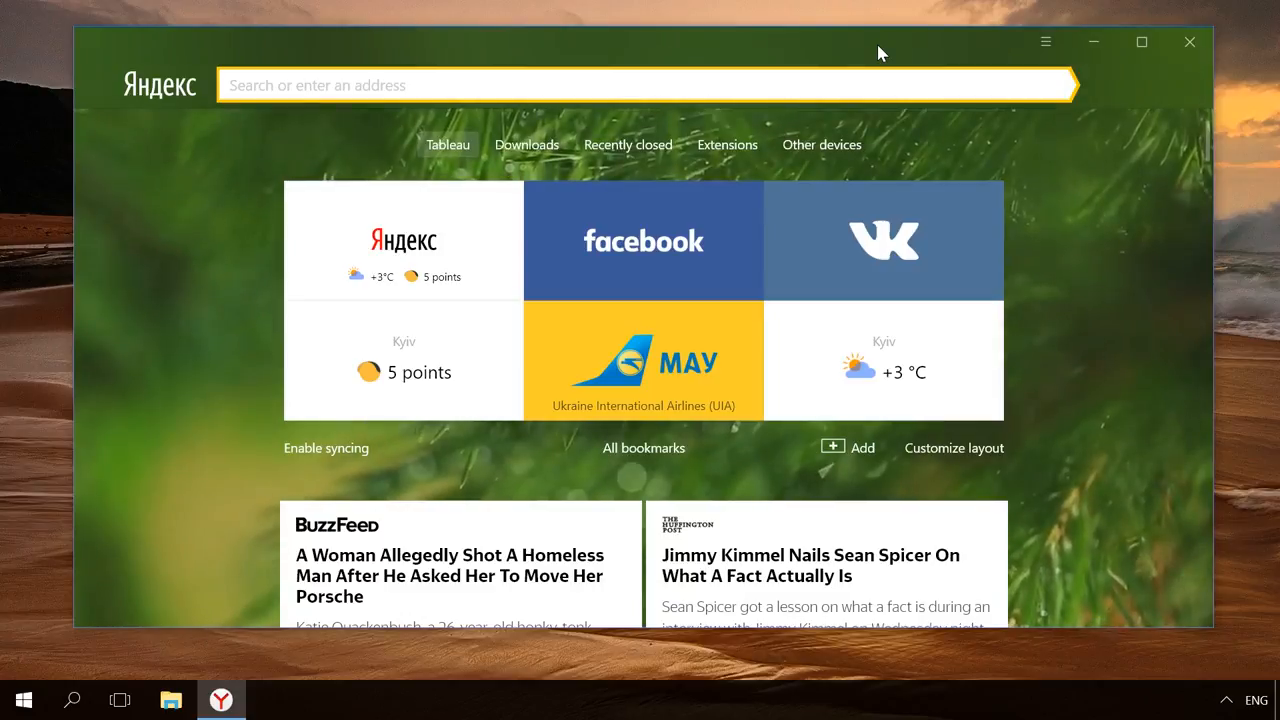
Start a new Yandex incognito window from the taskbar jump list and open the Facebook tile in it.
click(1044, 42)
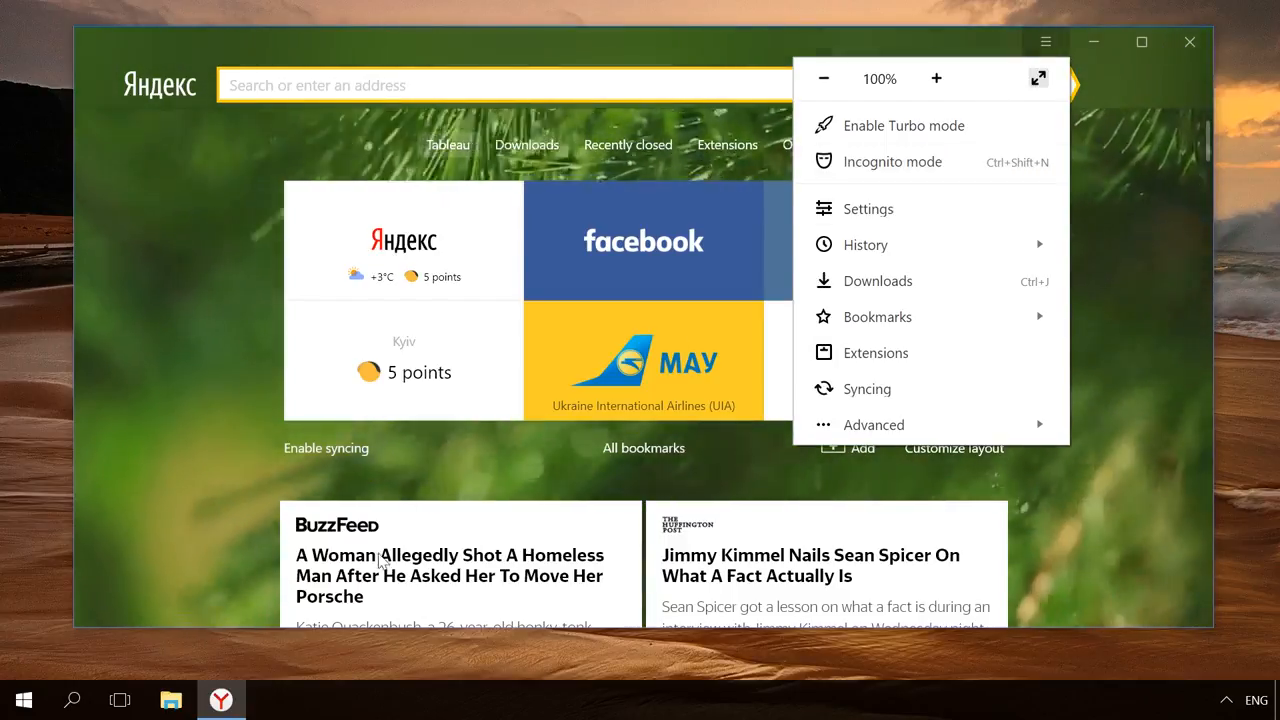
right_click(220, 700)
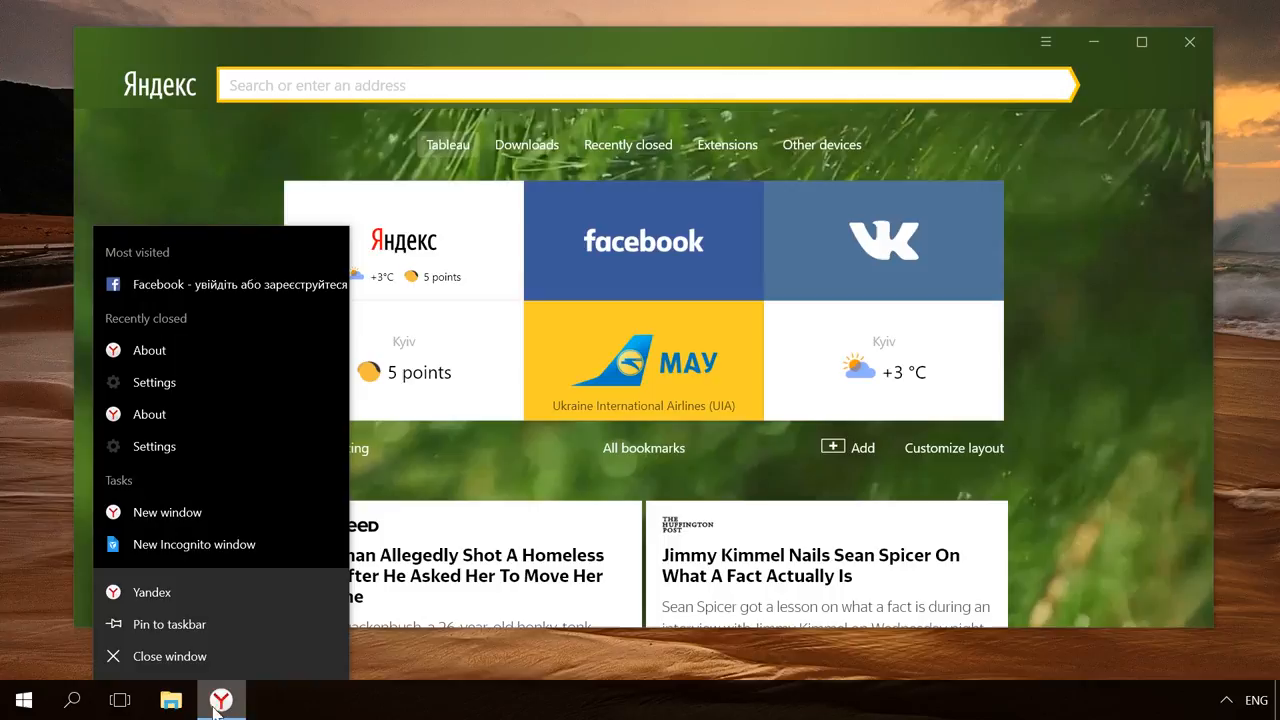
mouse_move(200, 544)
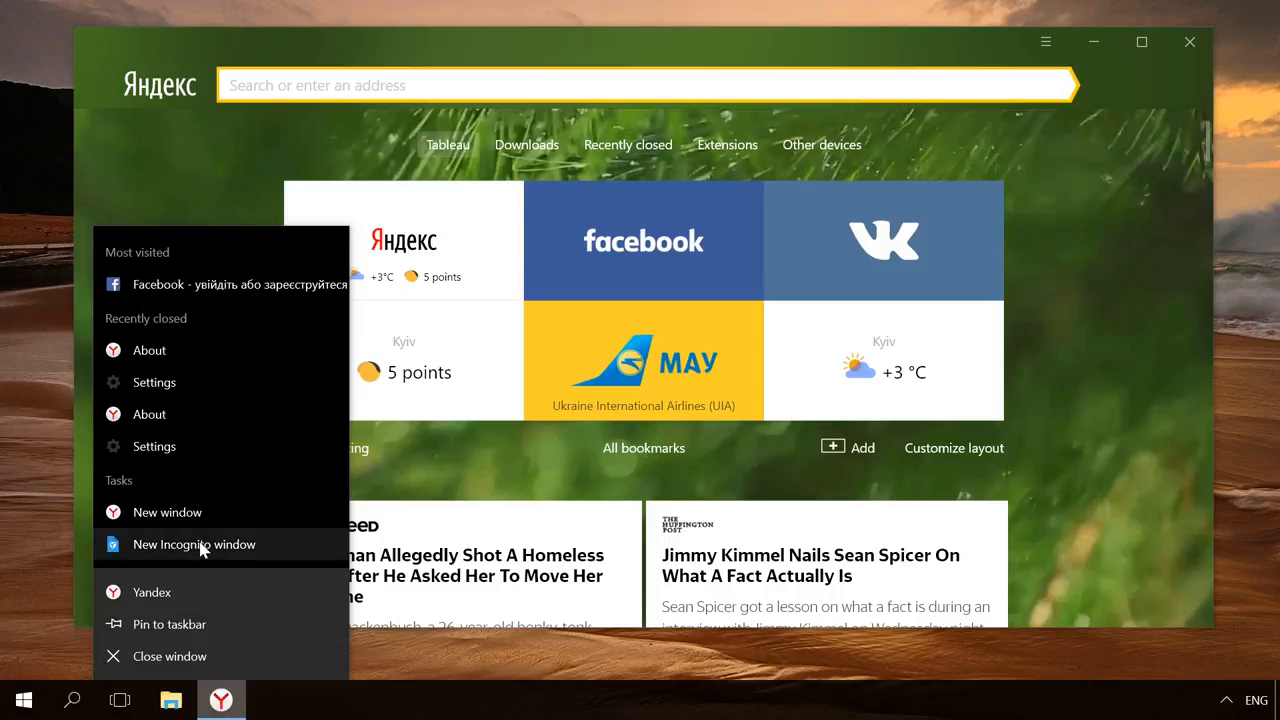
click(390, 490)
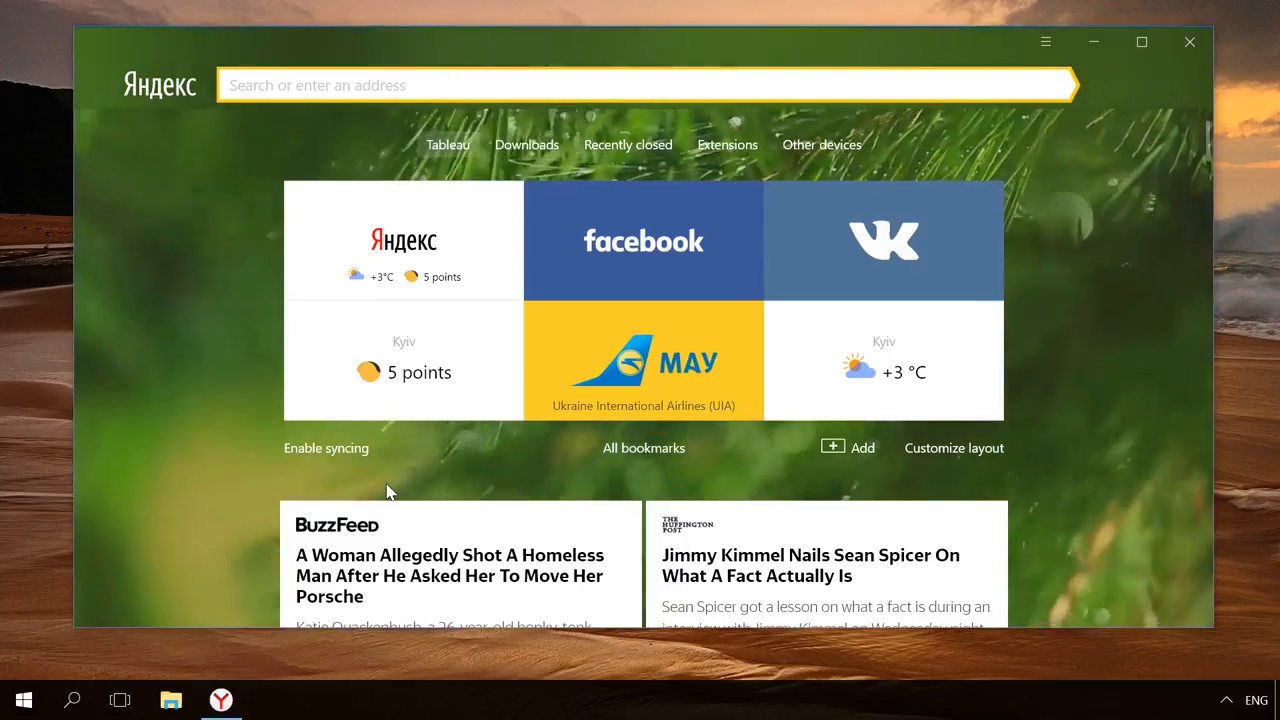
right_click(644, 240)
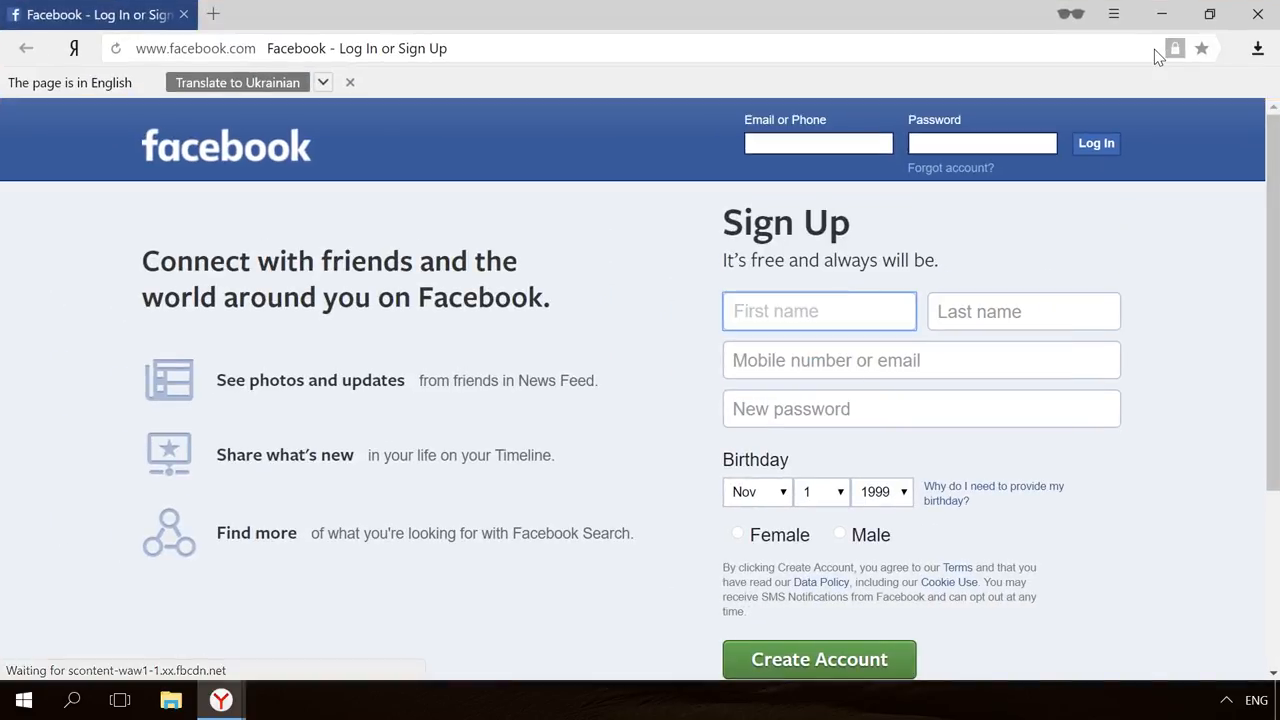
mouse_move(1070, 16)
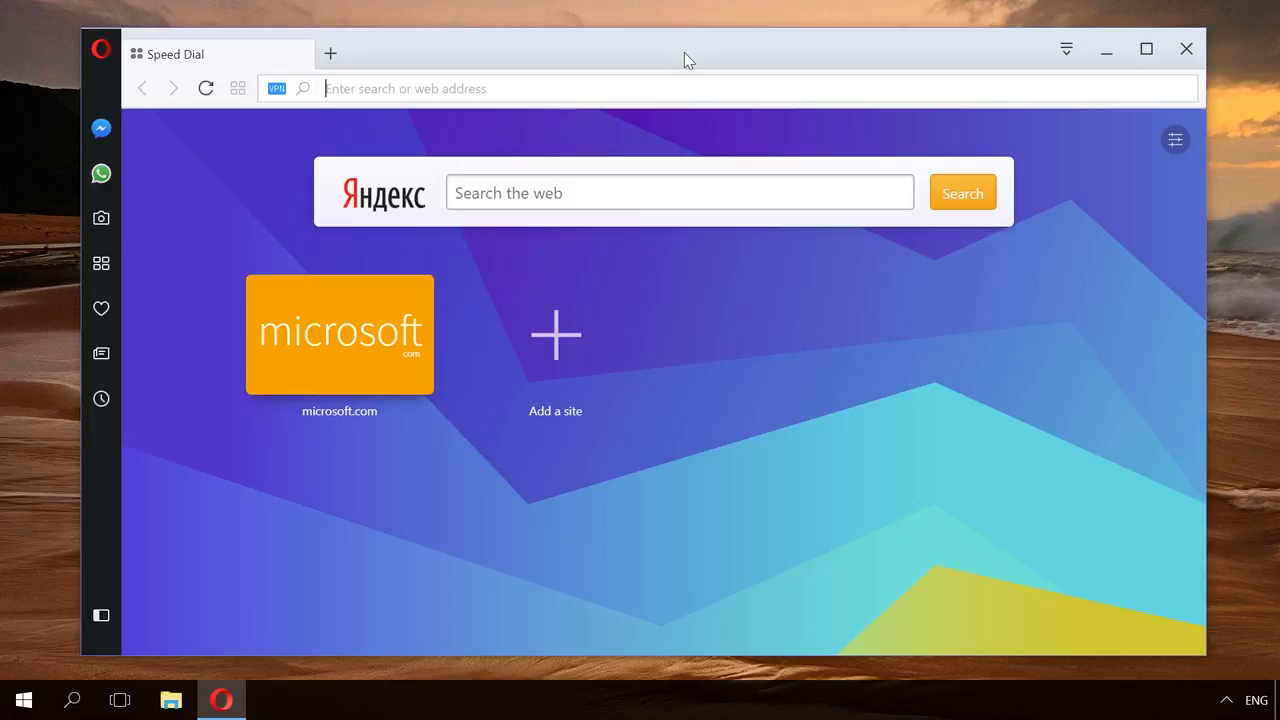
Open the microsoft.com Speed Dial tile in a new Opera private window, then close it.
click(100, 50)
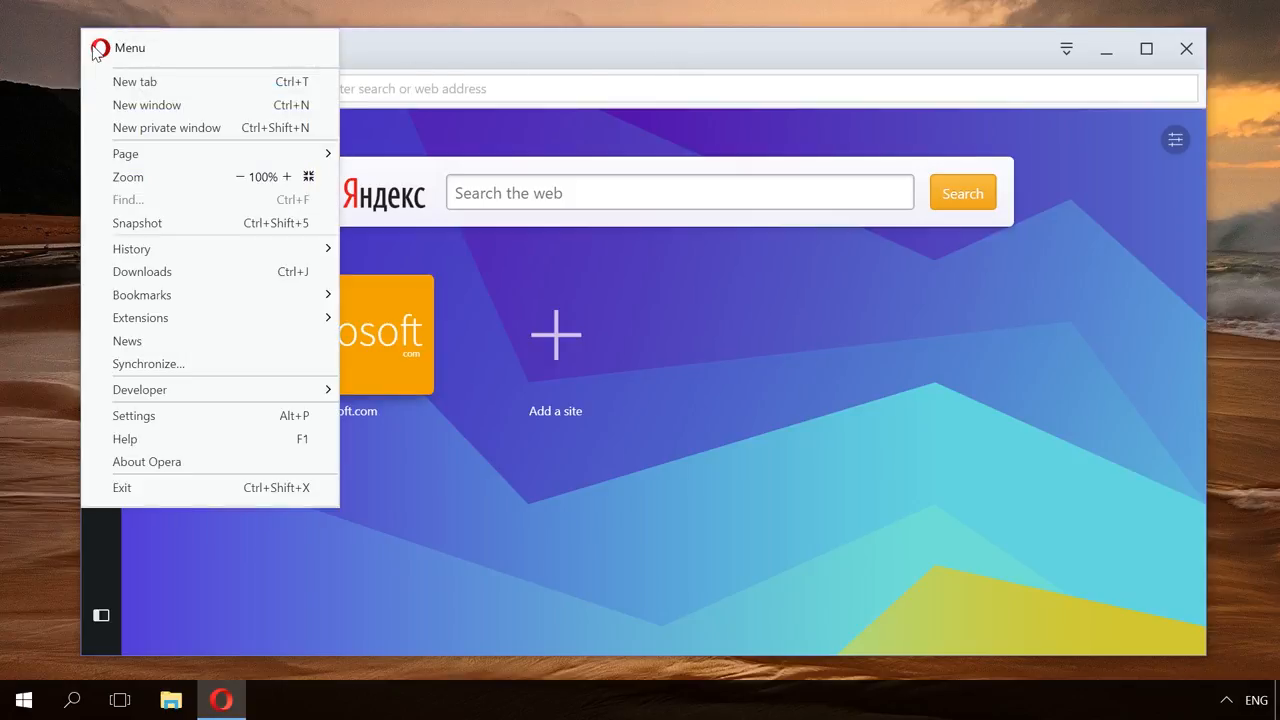
mouse_move(184, 132)
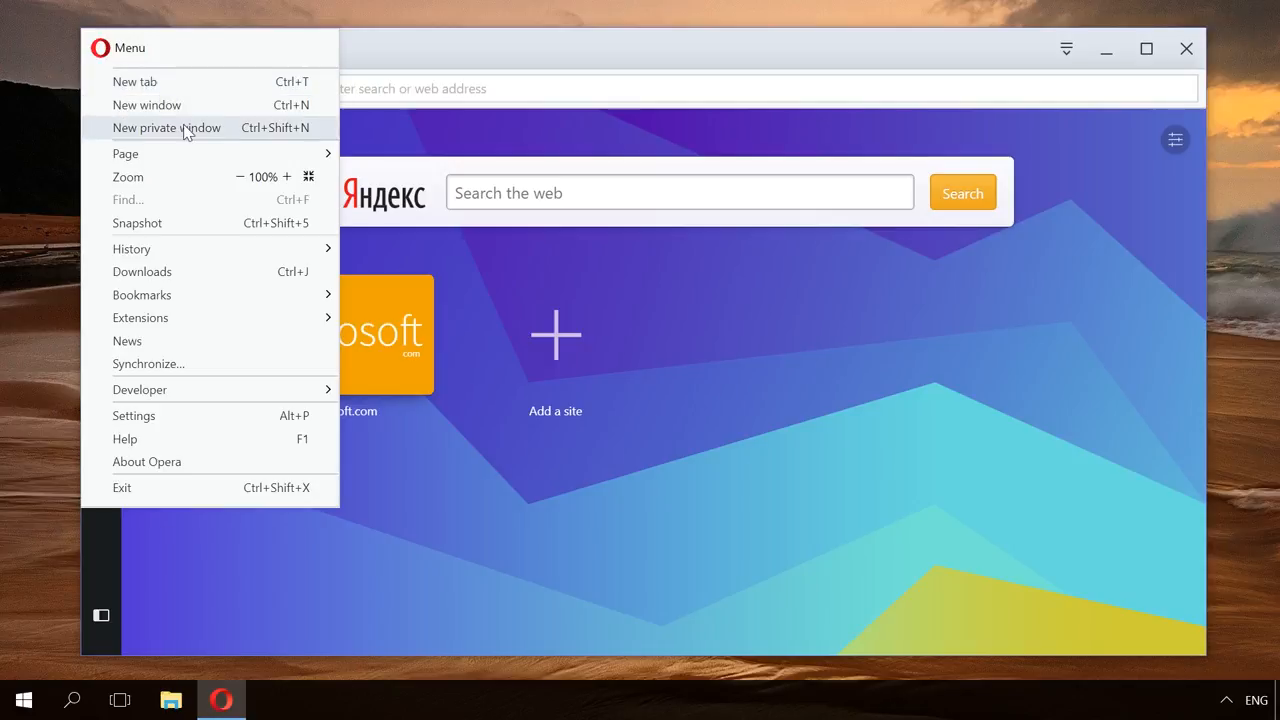
mouse_move(262, 136)
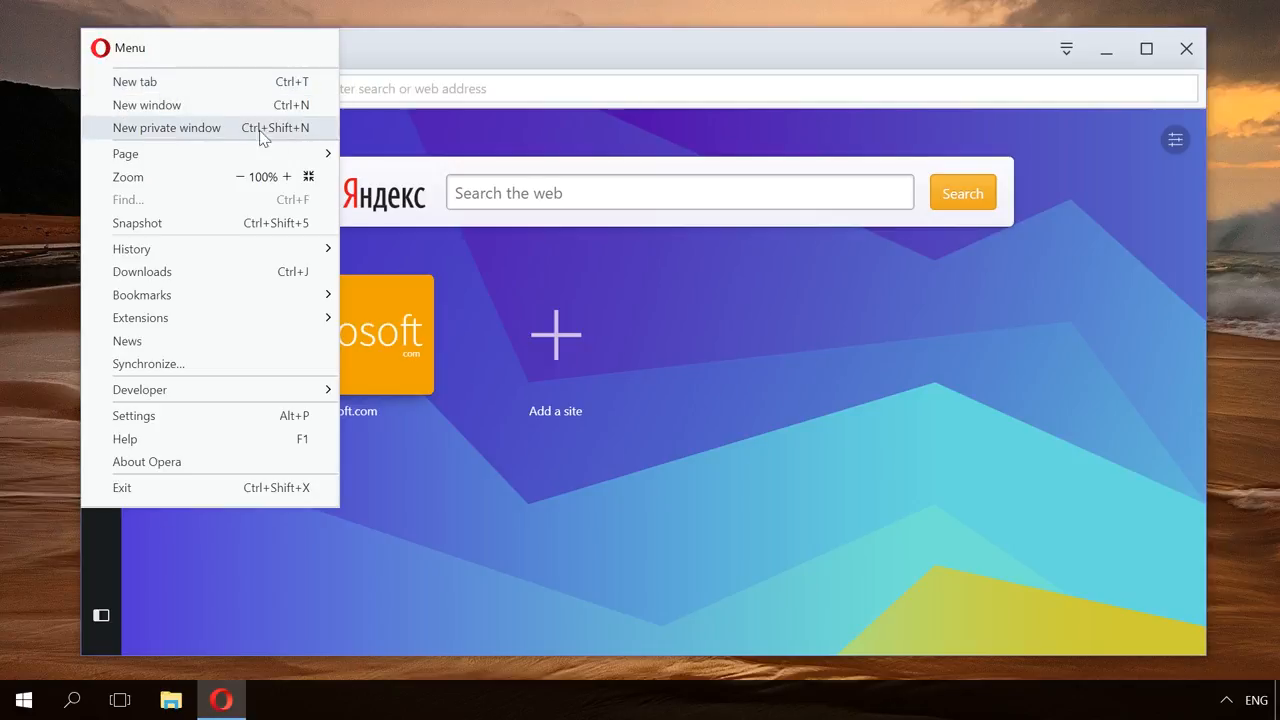
mouse_move(370, 88)
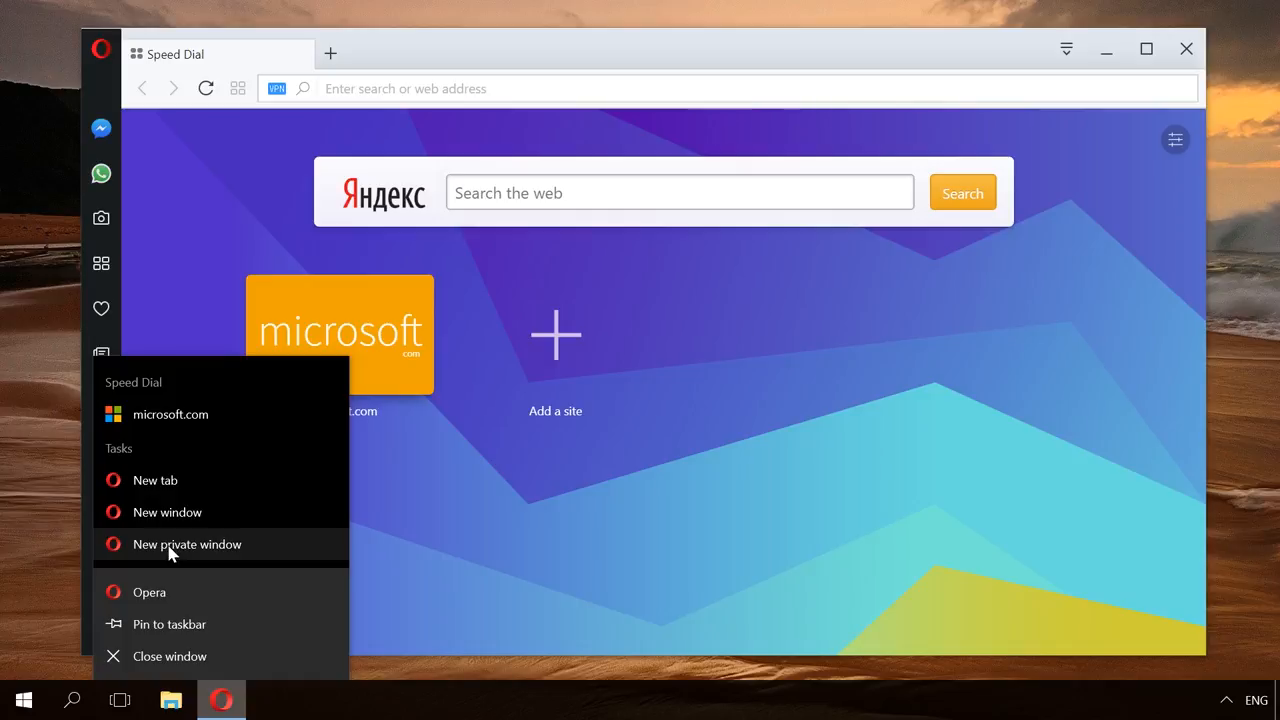
right_click(340, 336)
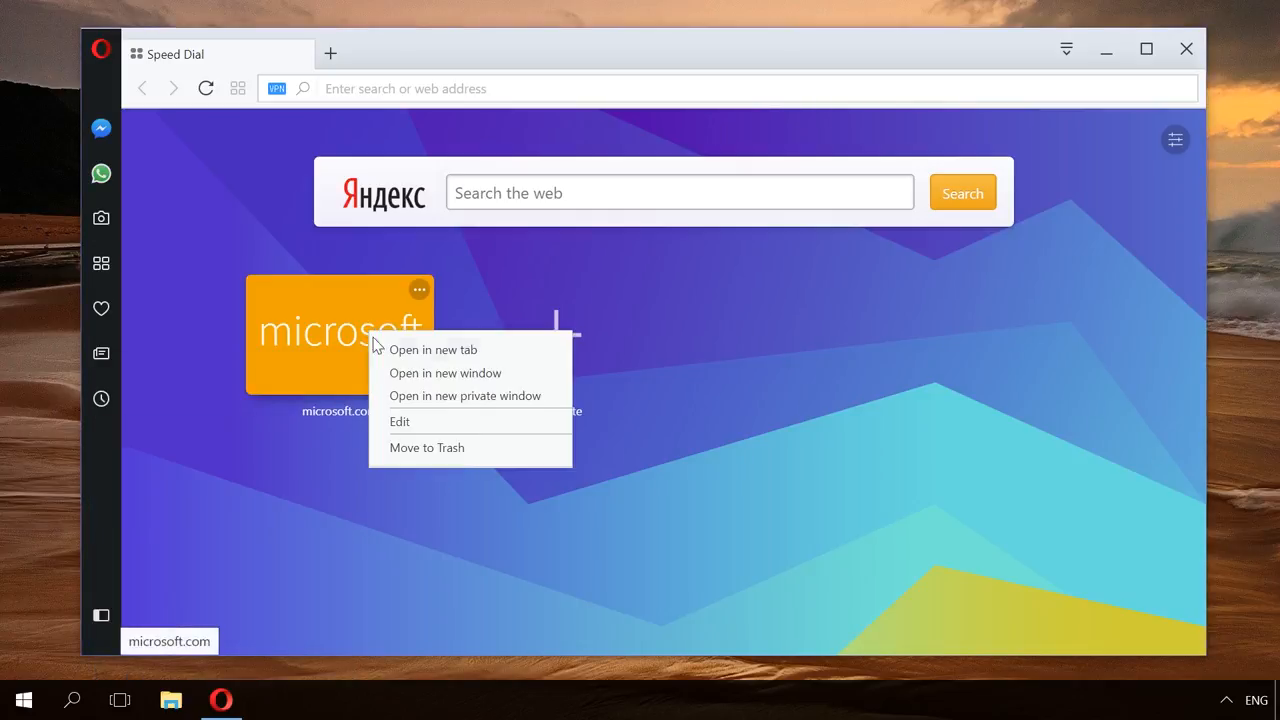
click(444, 372)
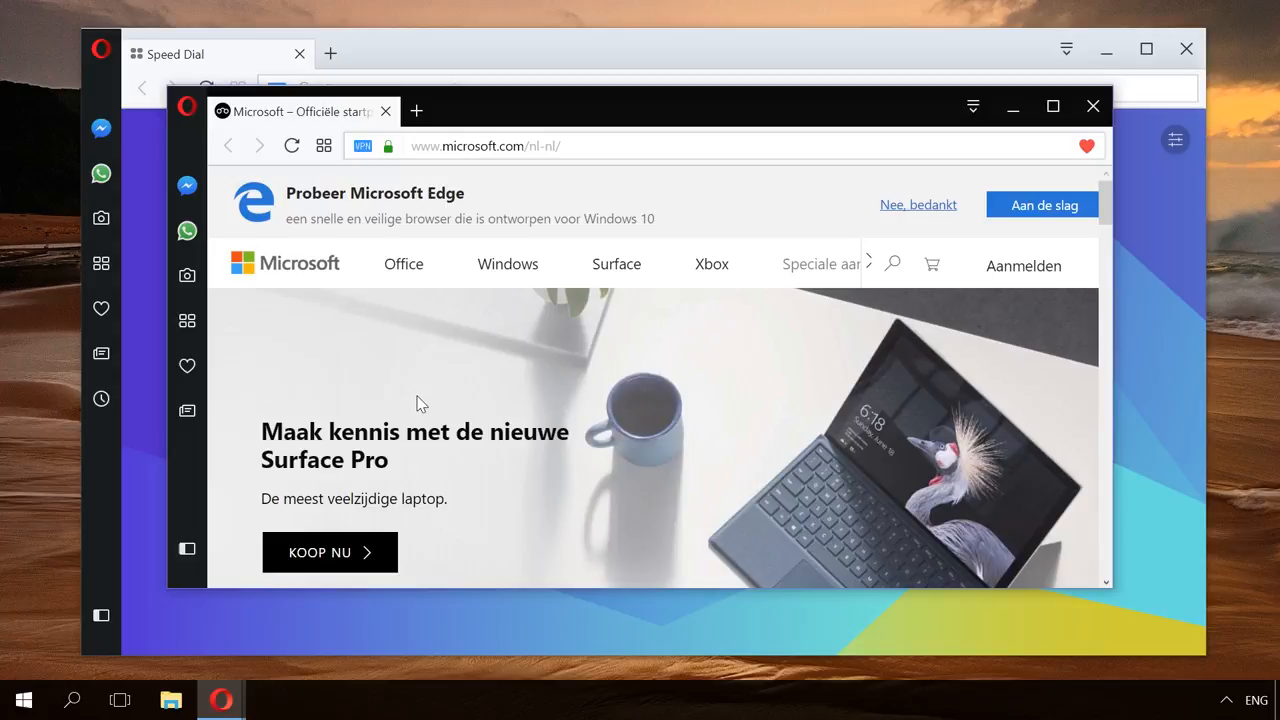
mouse_move(1096, 128)
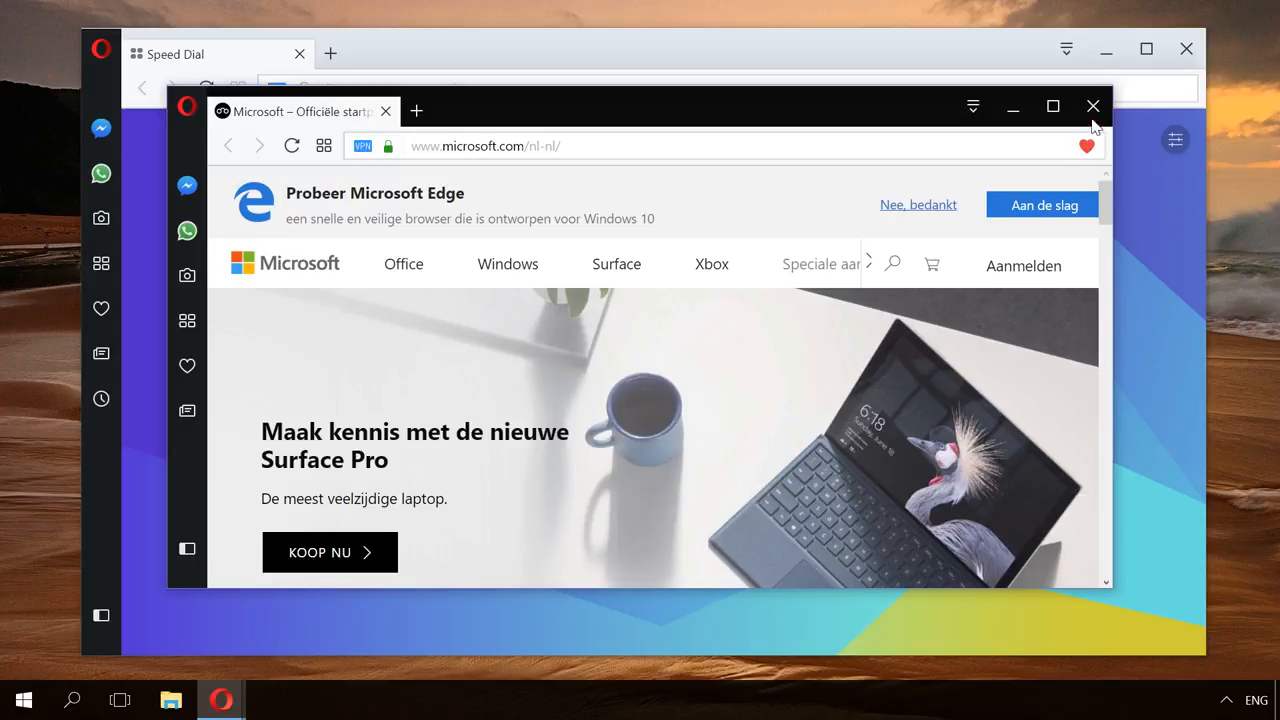
click(1092, 106)
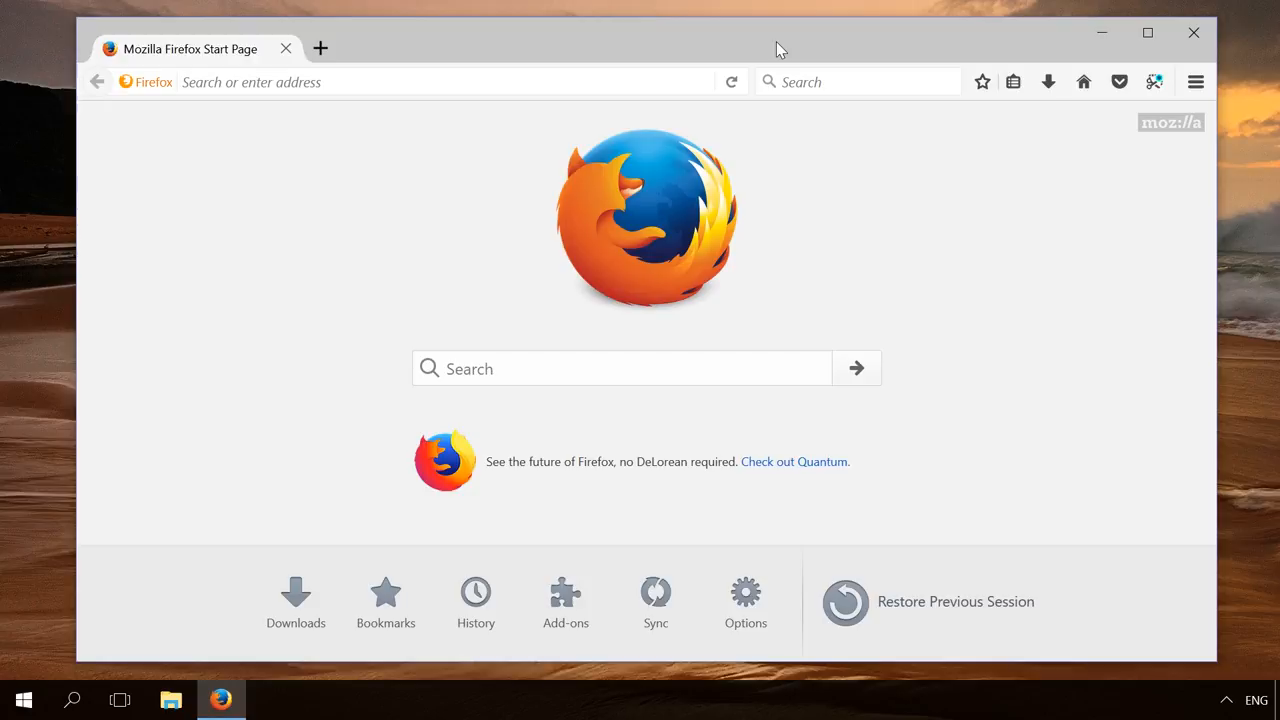
Open the 'Check out Quantum' start-page link in a new Firefox private window.
click(1196, 82)
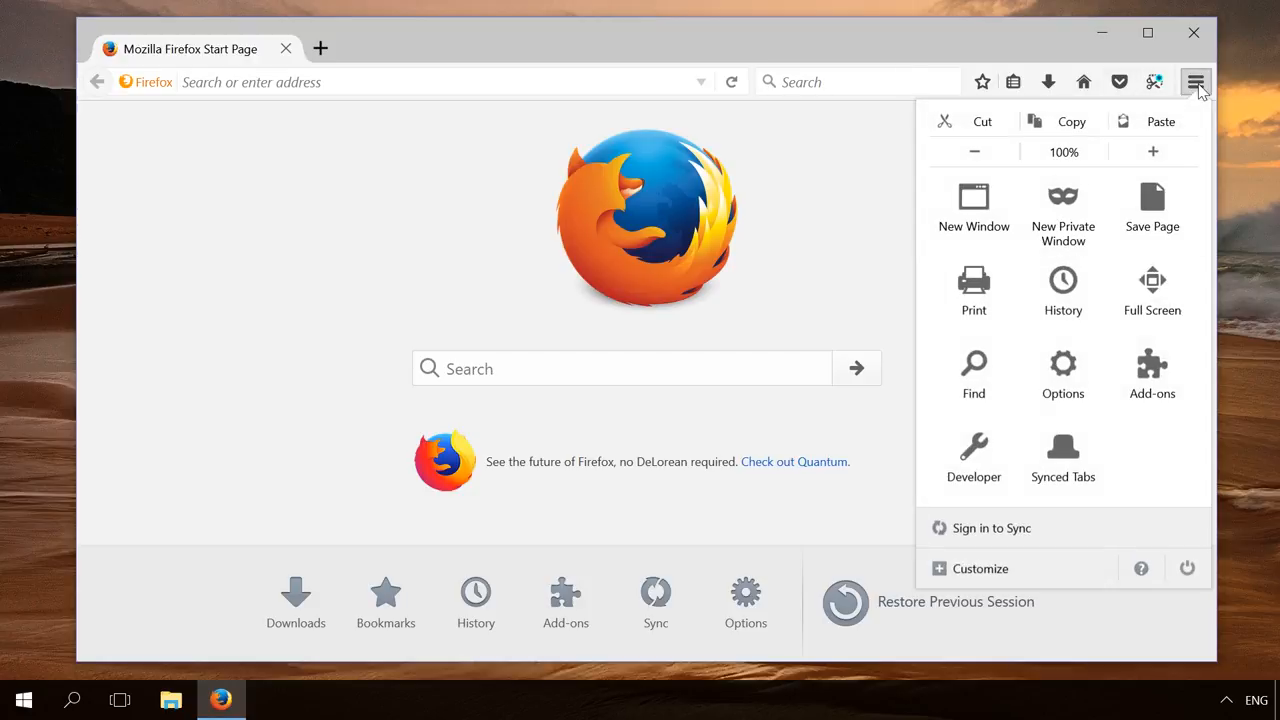
mouse_move(1064, 198)
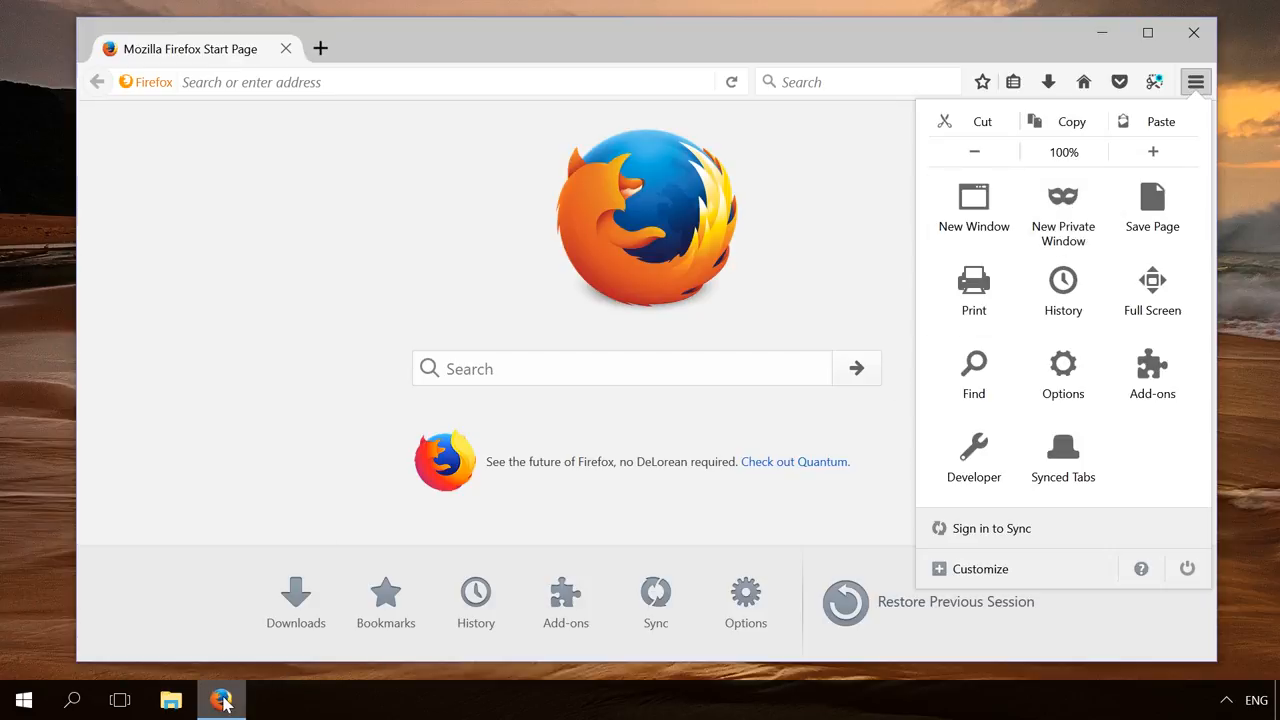
right_click(220, 700)
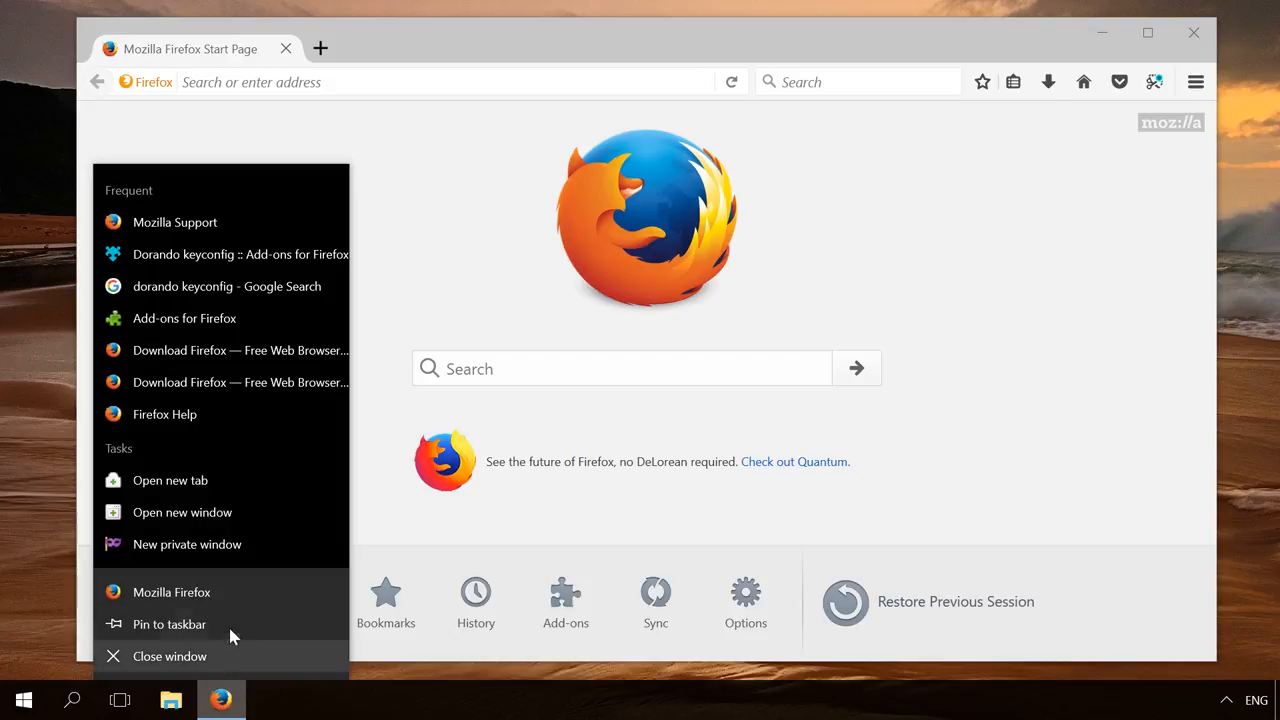
mouse_move(208, 544)
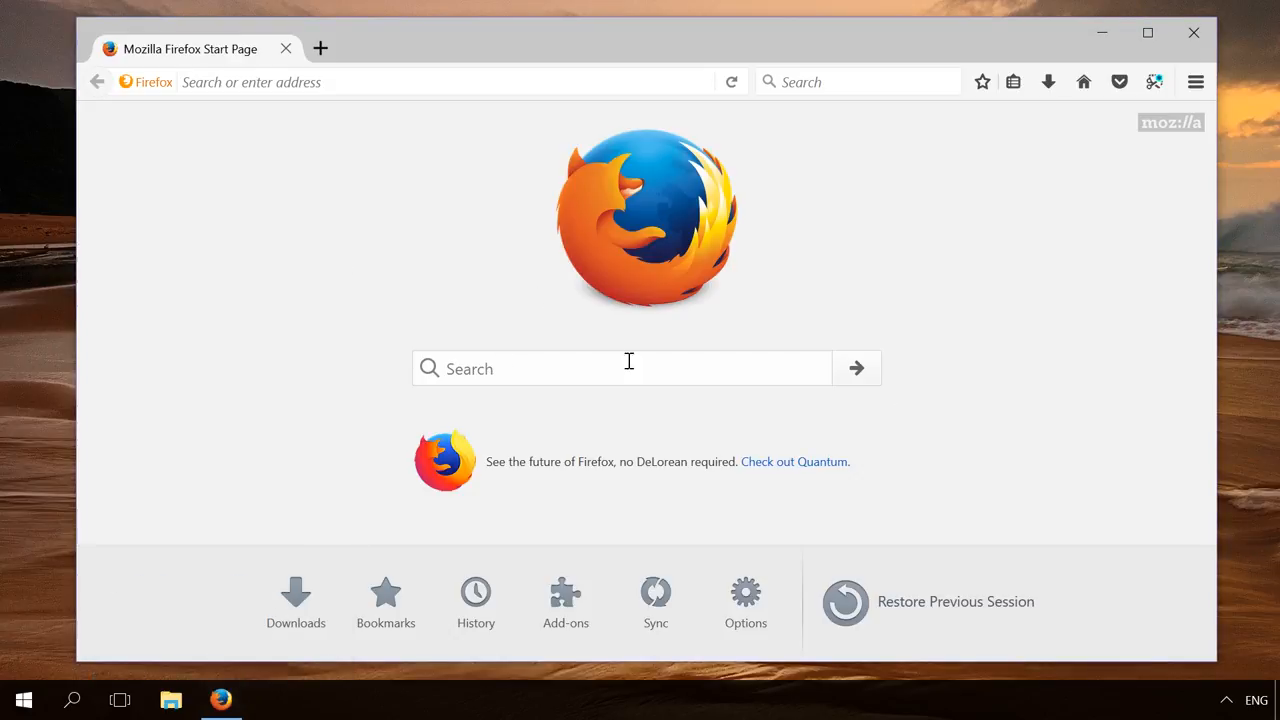
right_click(794, 460)
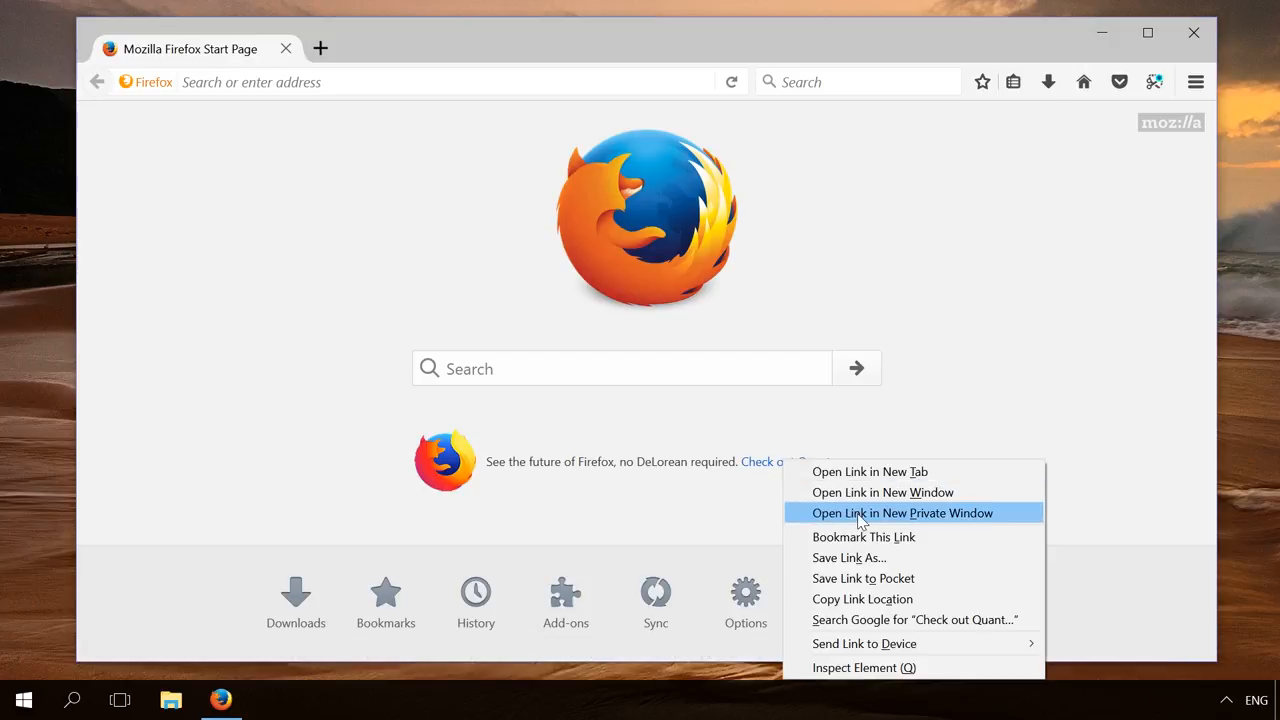
click(902, 512)
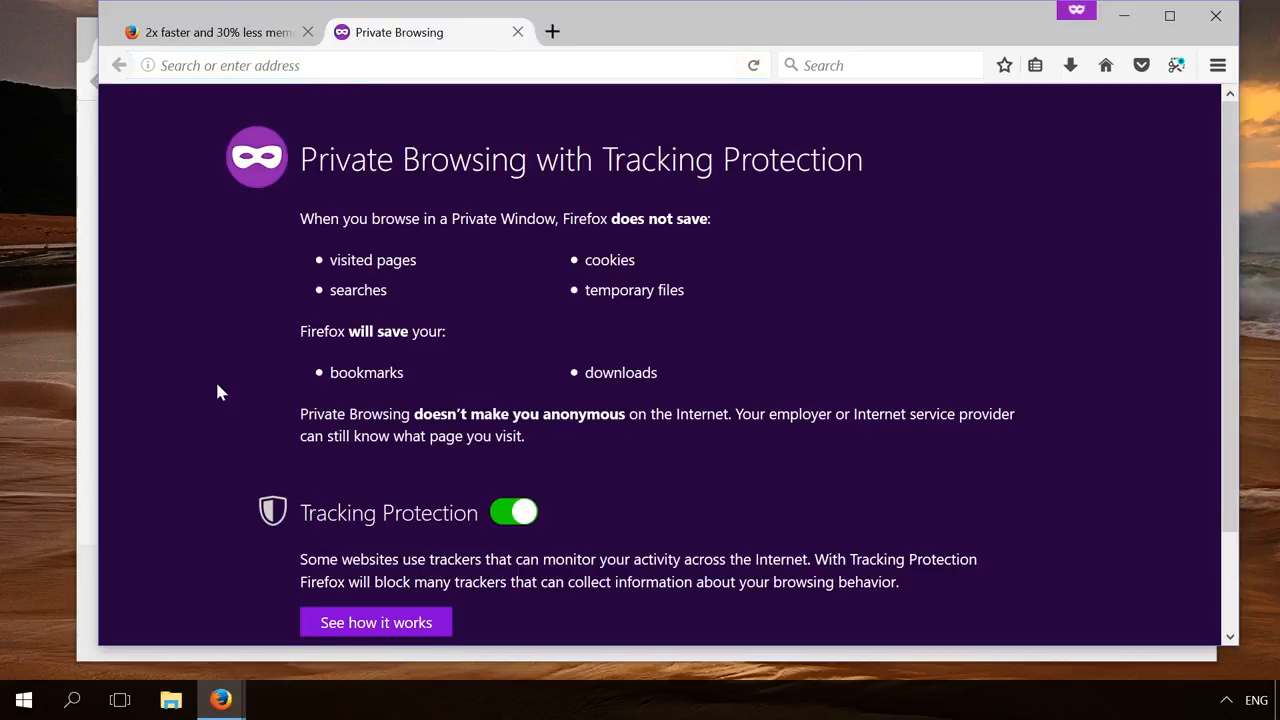
Switch Tracking Protection off in the private window.
click(514, 400)
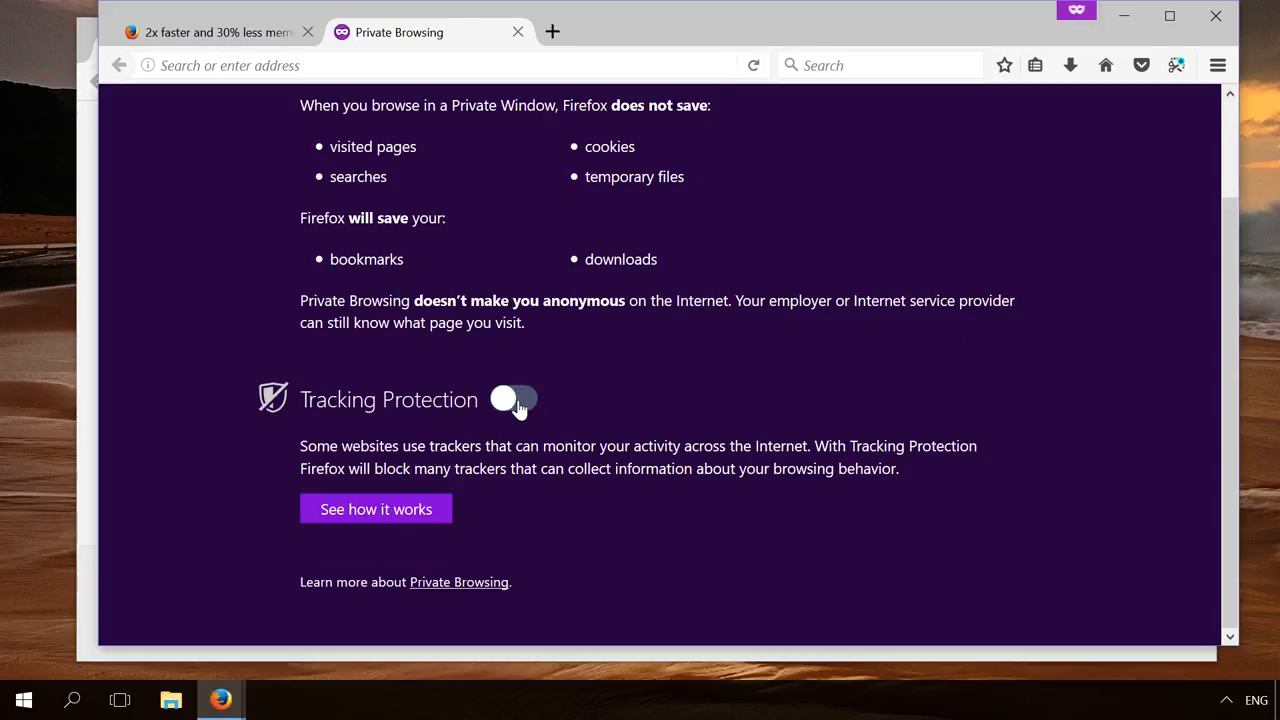
click(512, 400)
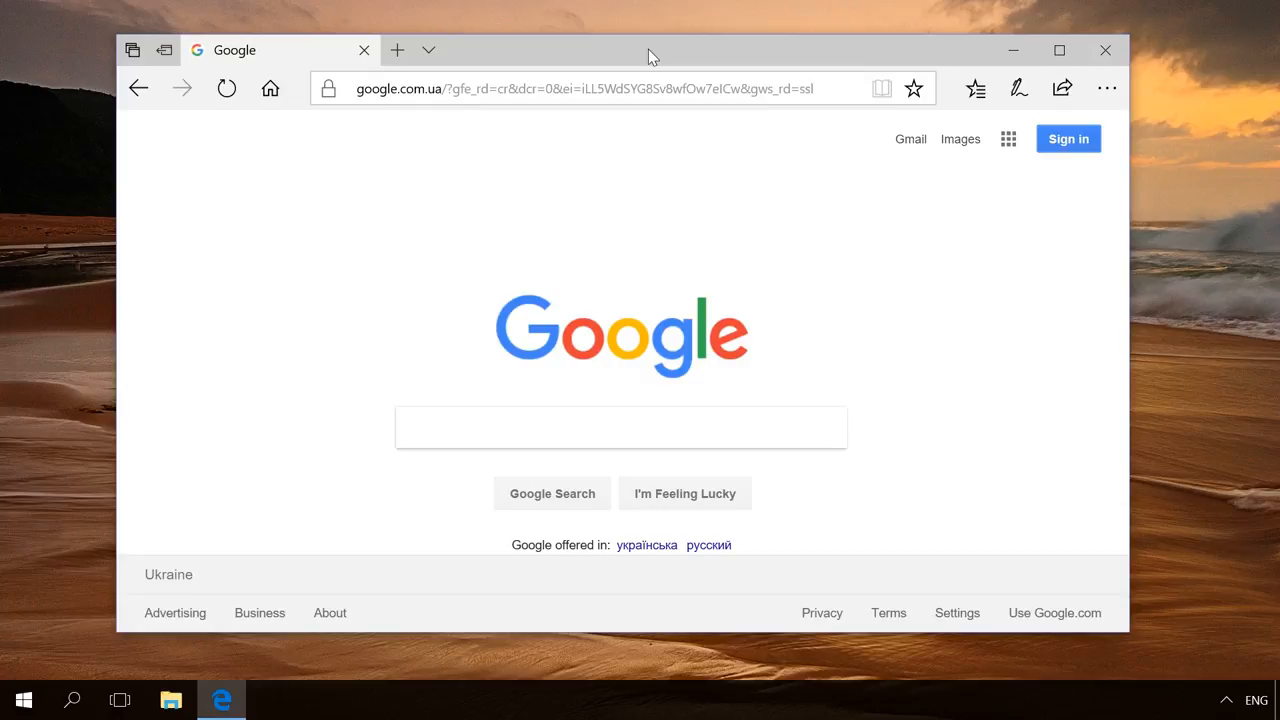
Open a new Edge InPrivate window from the taskbar jump list.
click(1106, 88)
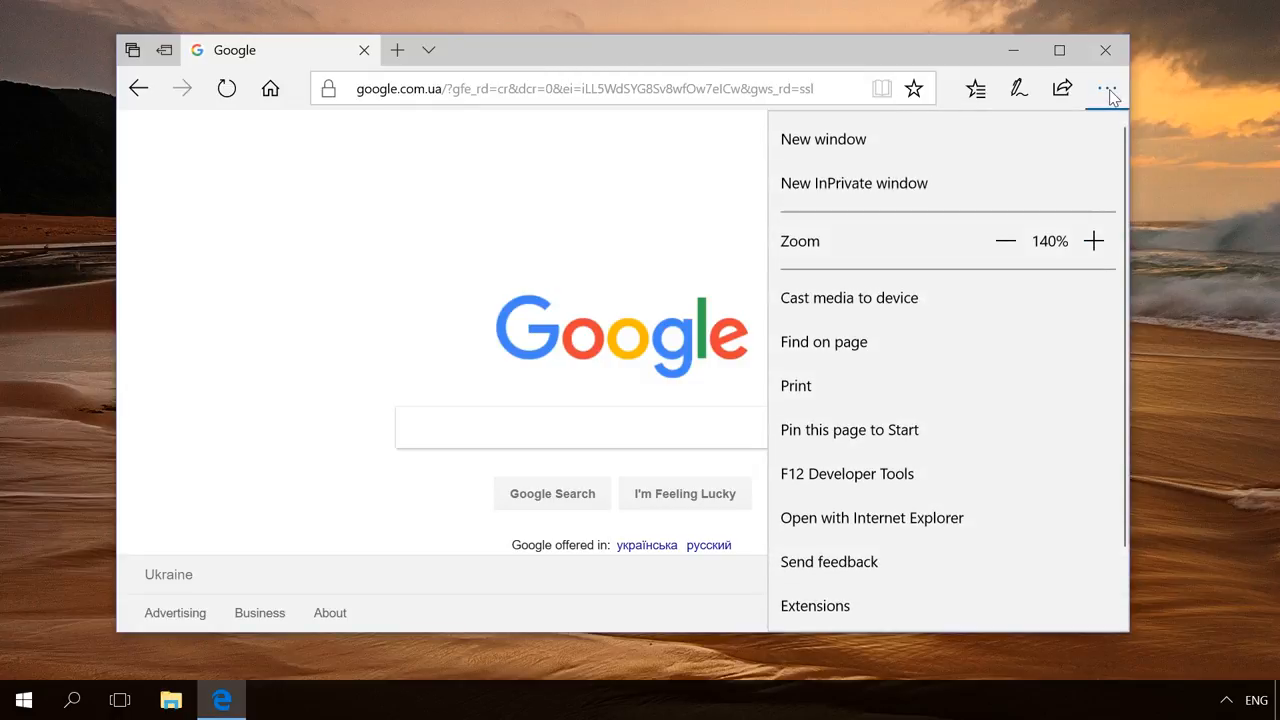
mouse_move(910, 184)
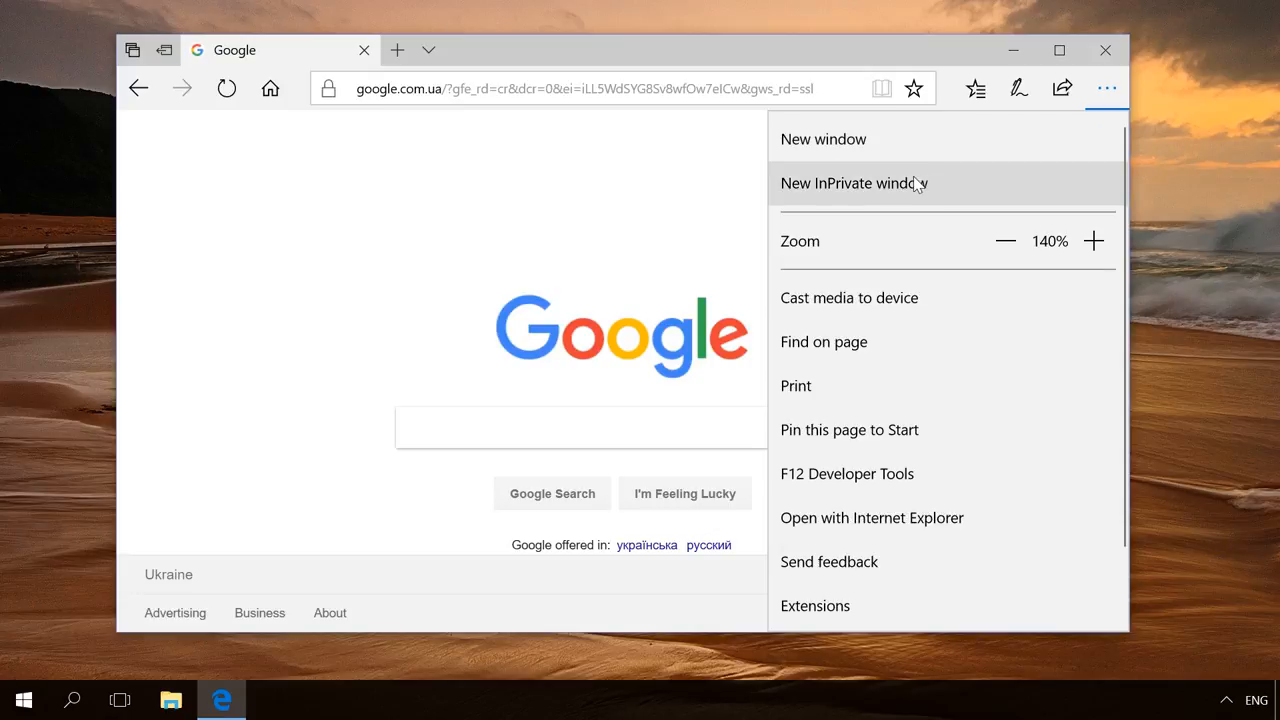
mouse_move(220, 700)
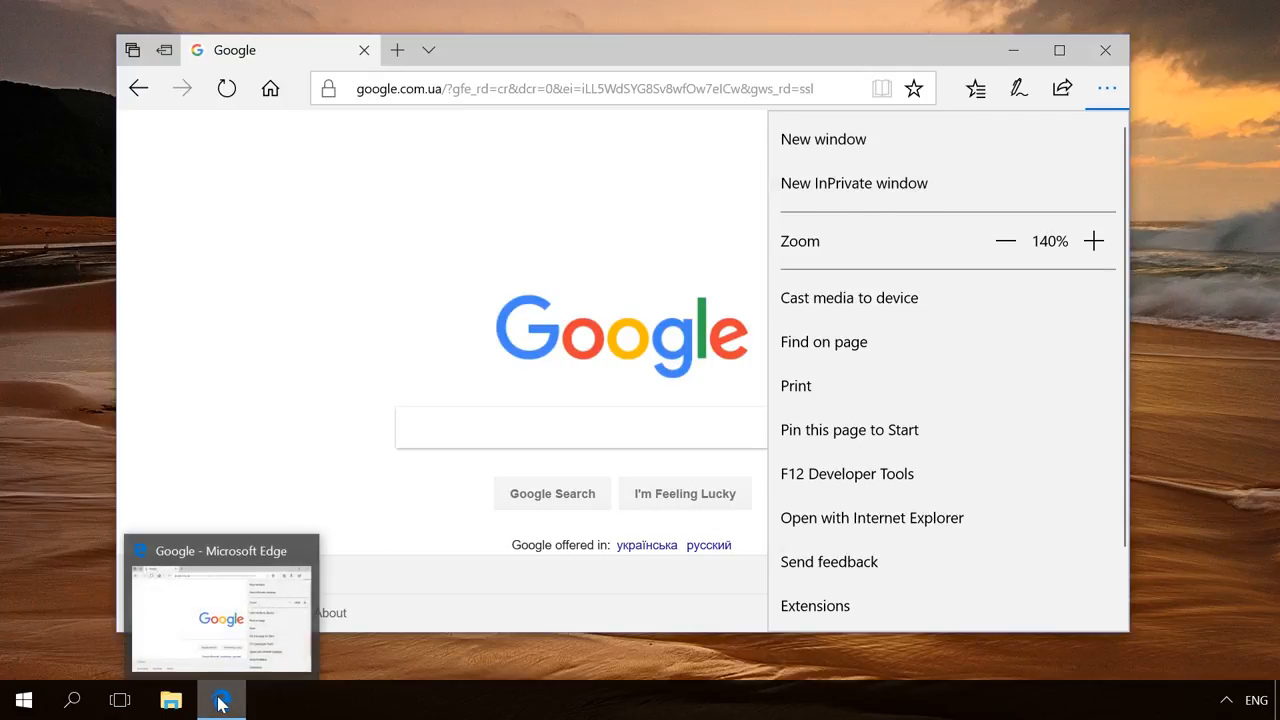
right_click(220, 700)
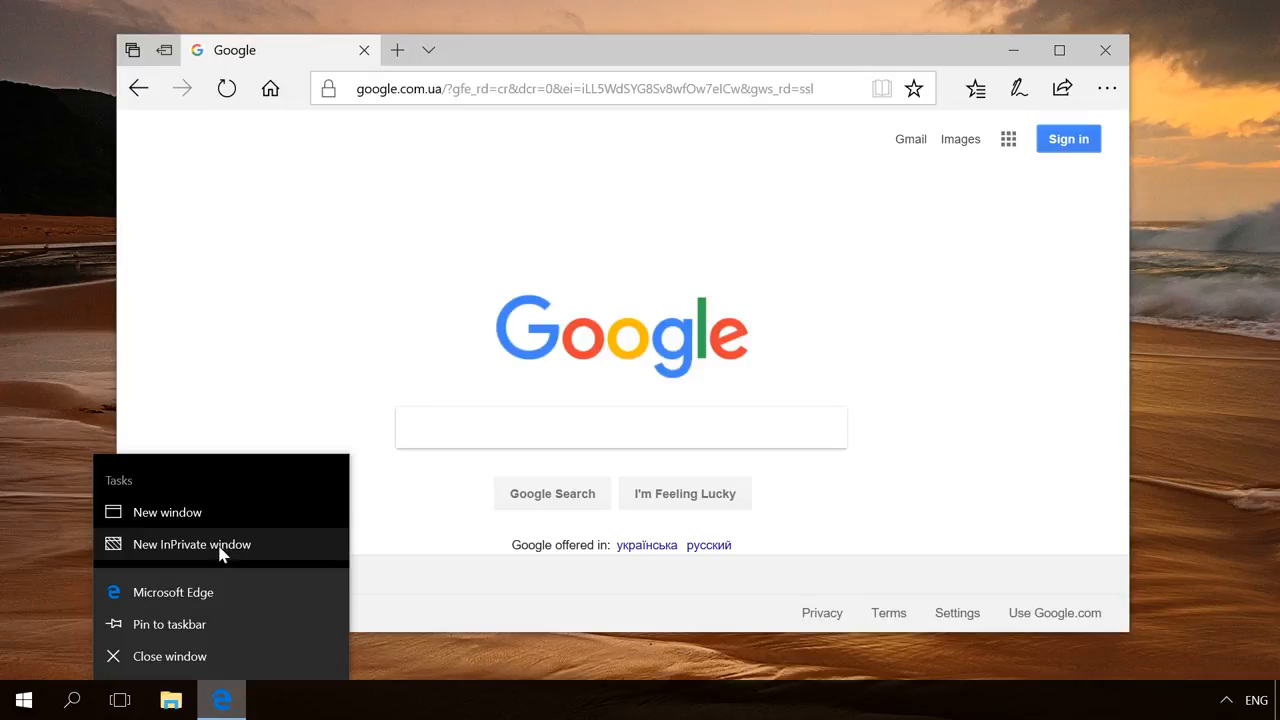
click(192, 544)
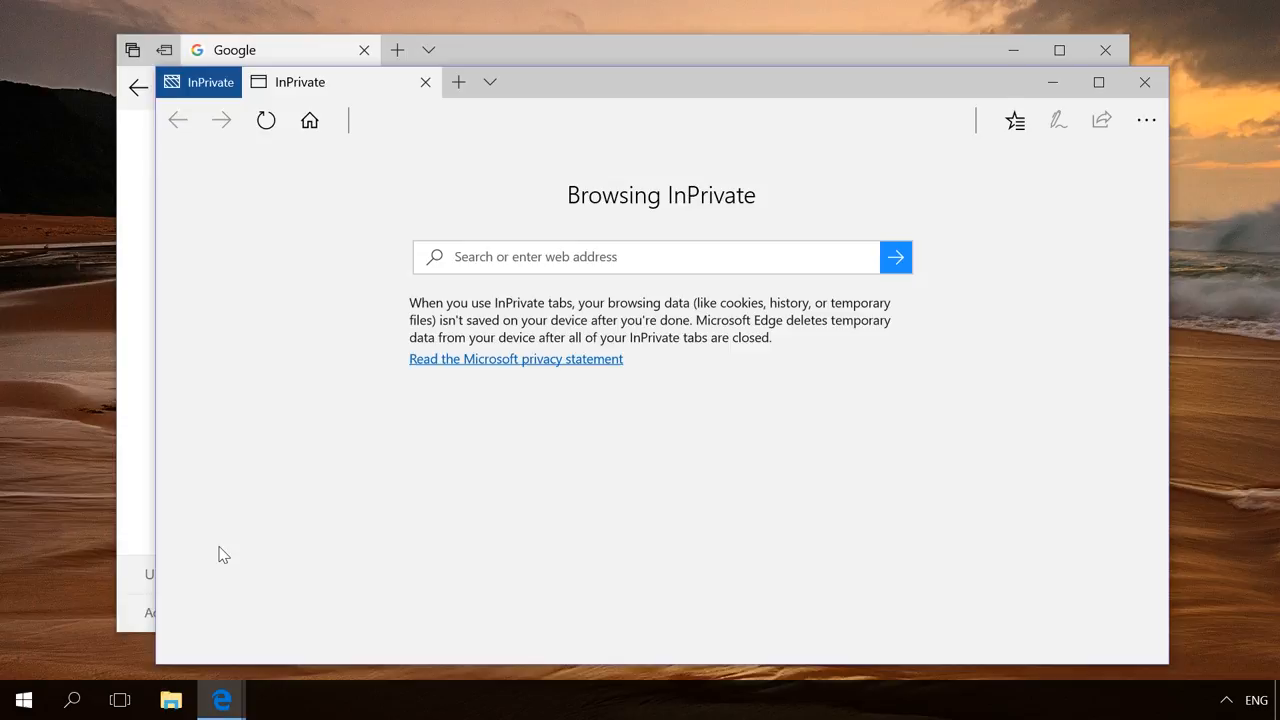
click(650, 256)
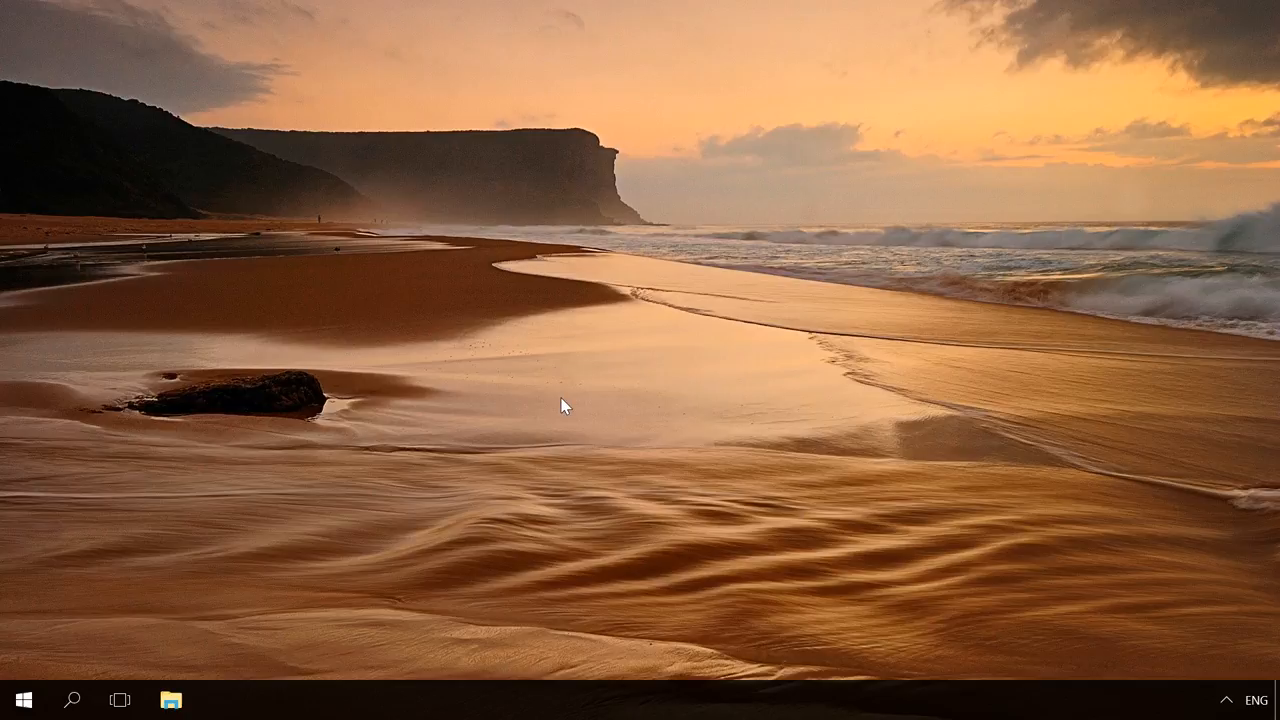
click(220, 700)
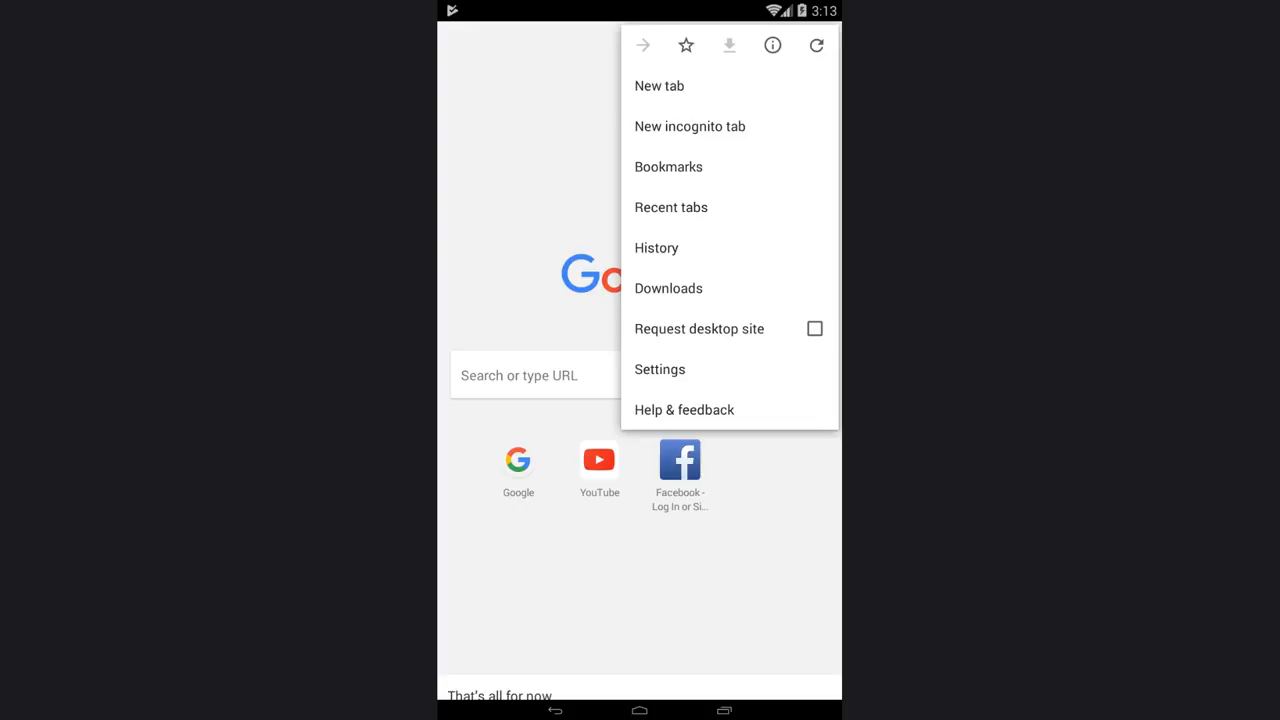
Open a new incognito tab and show it in the tab switcher.
click(688, 126)
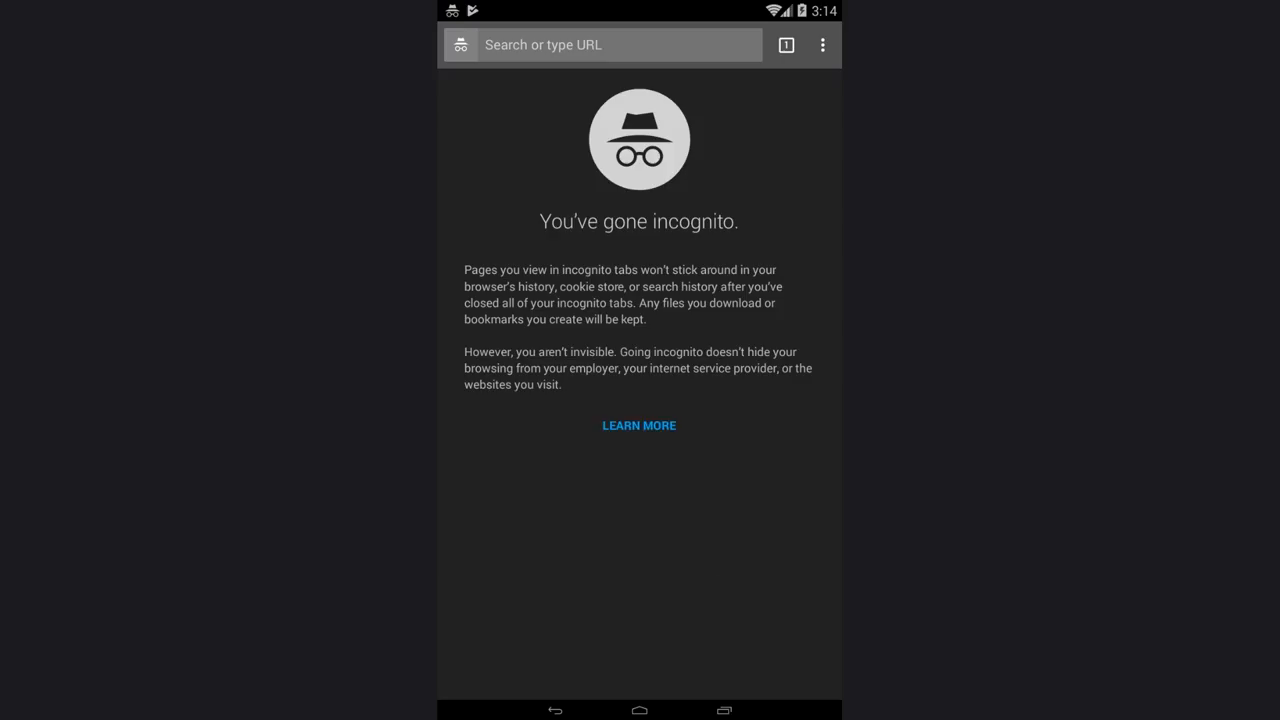
click(786, 44)
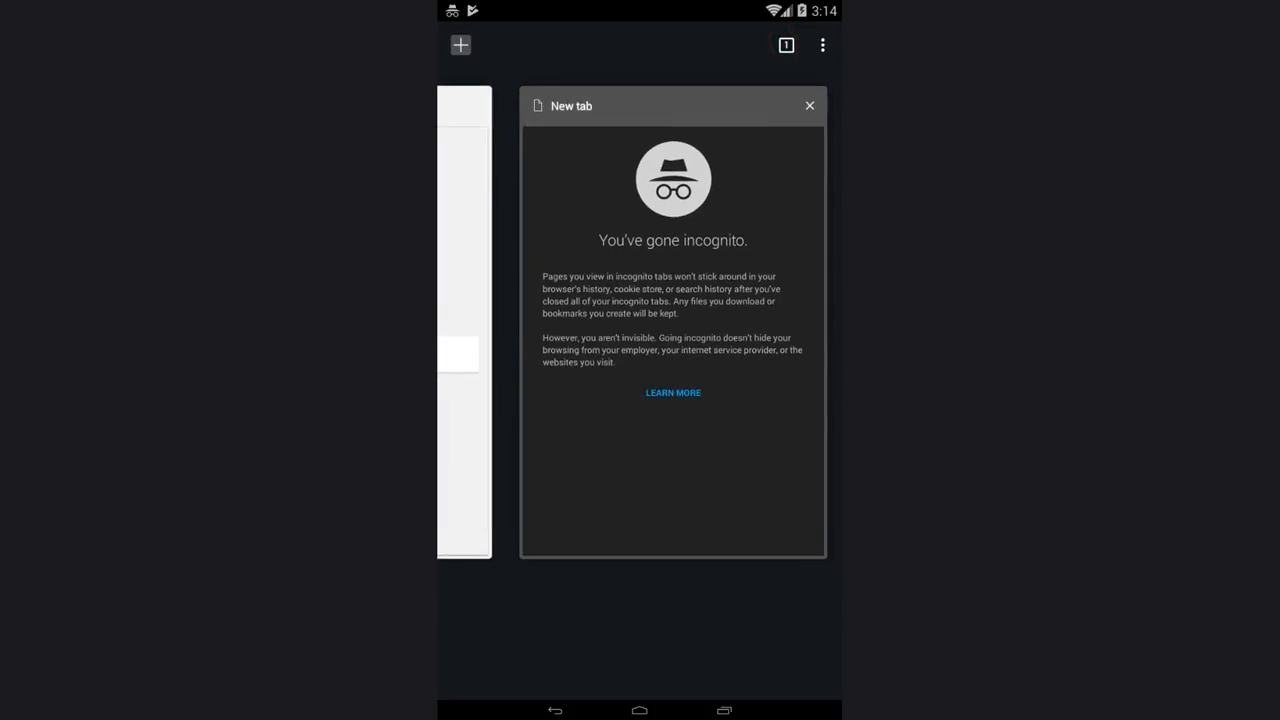